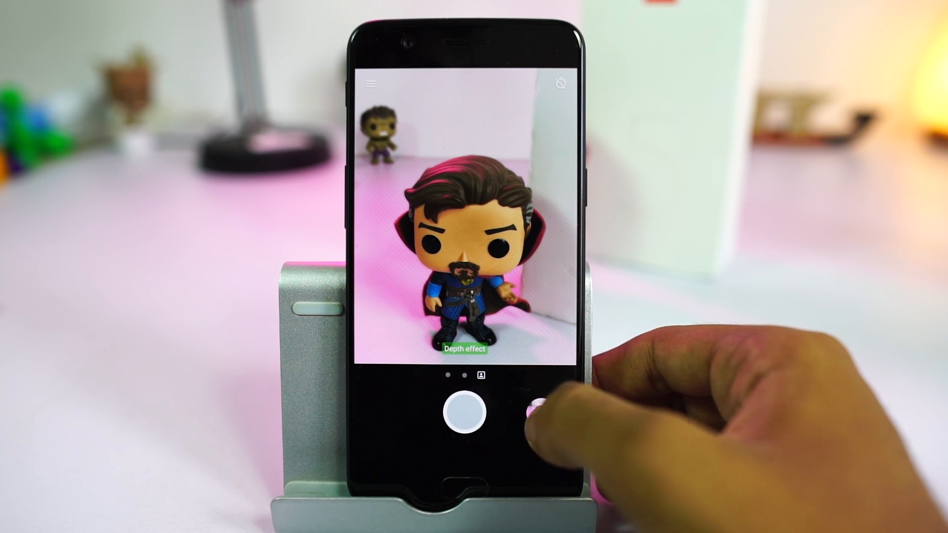
Capture the portrait shot of the figurine with the shutter button
{"action": "left_click", "coordinate": [464, 413]}
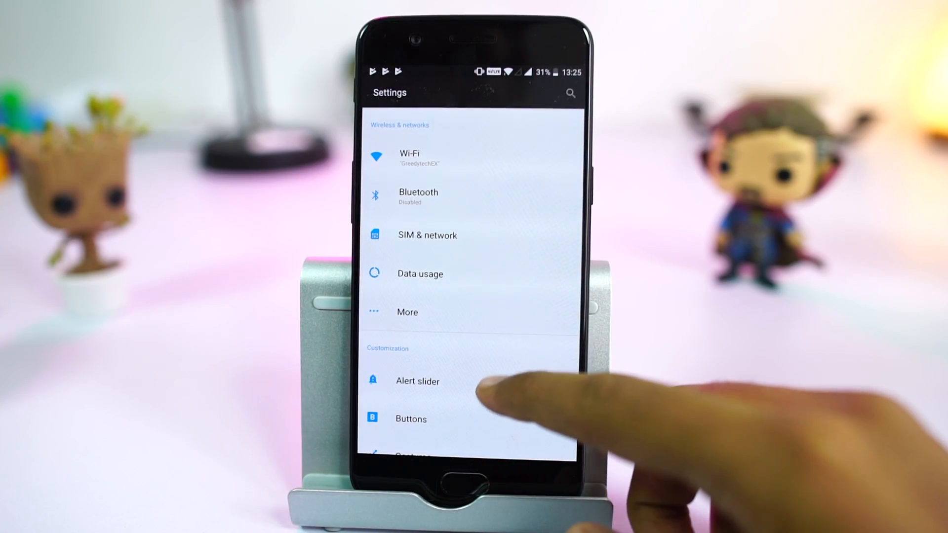
{"action": "left_click", "coordinate": [417, 382]}
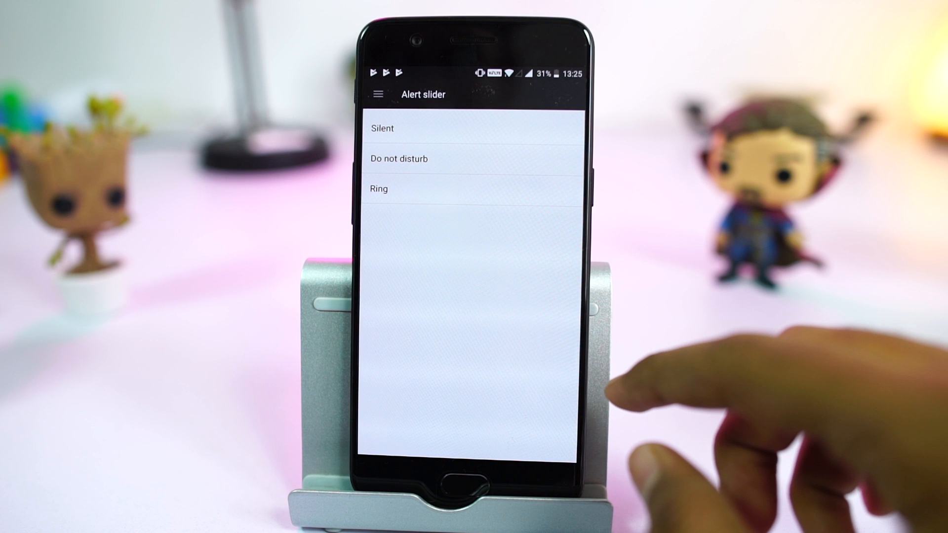
{"action": "left_click", "coordinate": [382, 129]}
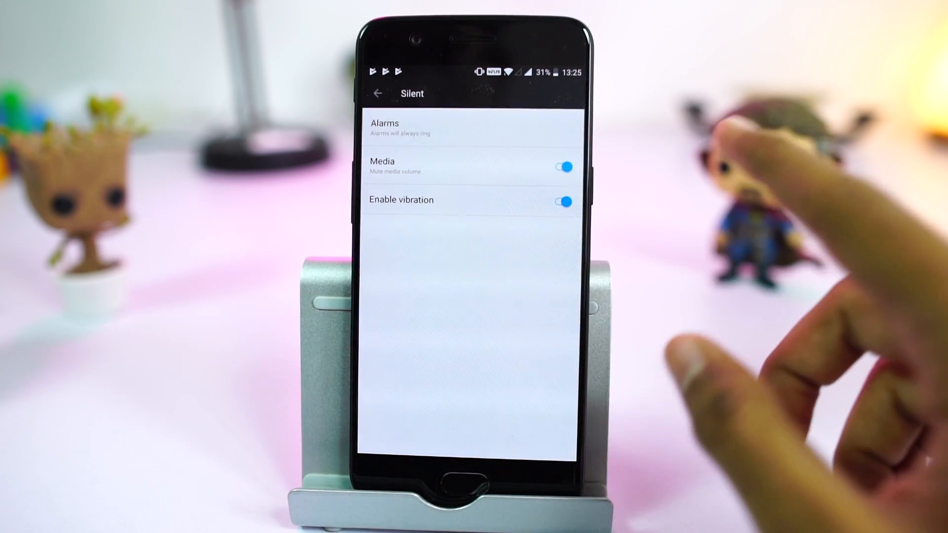
{"action": "left_click", "coordinate": [562, 167]}
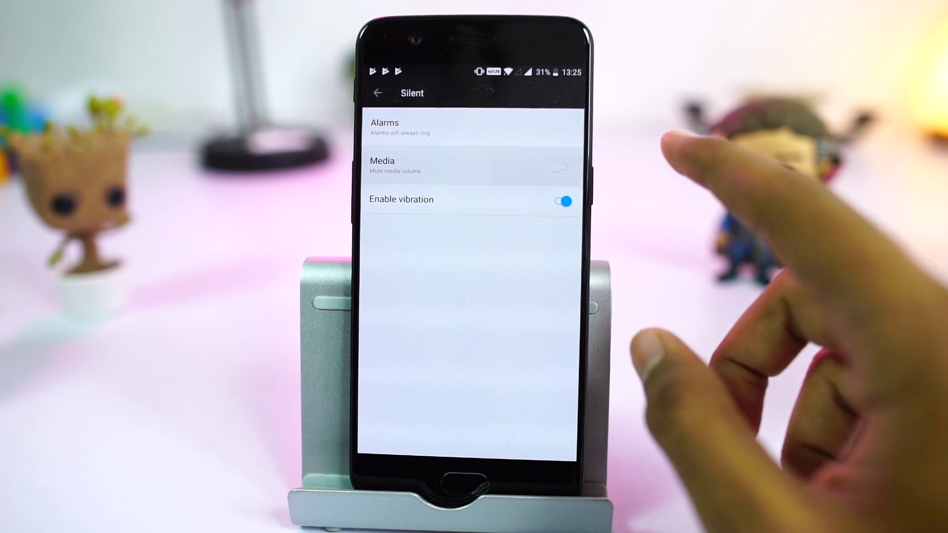
{"action": "left_click", "coordinate": [561, 168]}
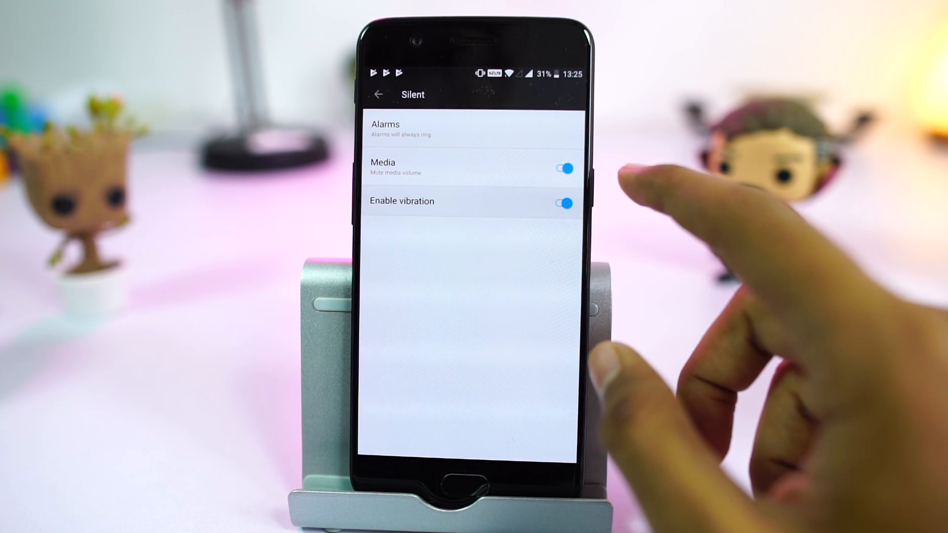
{"action": "left_click", "coordinate": [563, 168]}
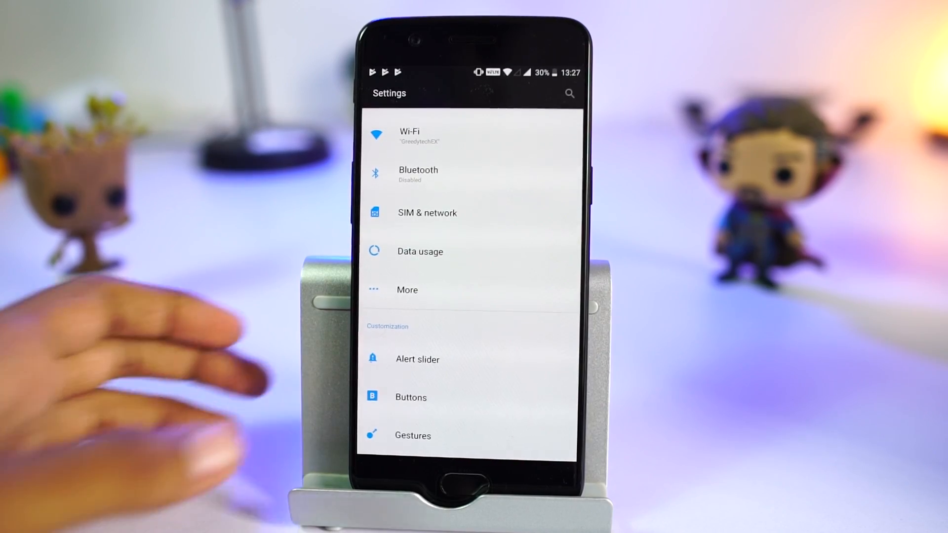
In Buttons settings, swap the recents and back keys, then restore their original order
{"action": "left_click", "coordinate": [411, 398]}
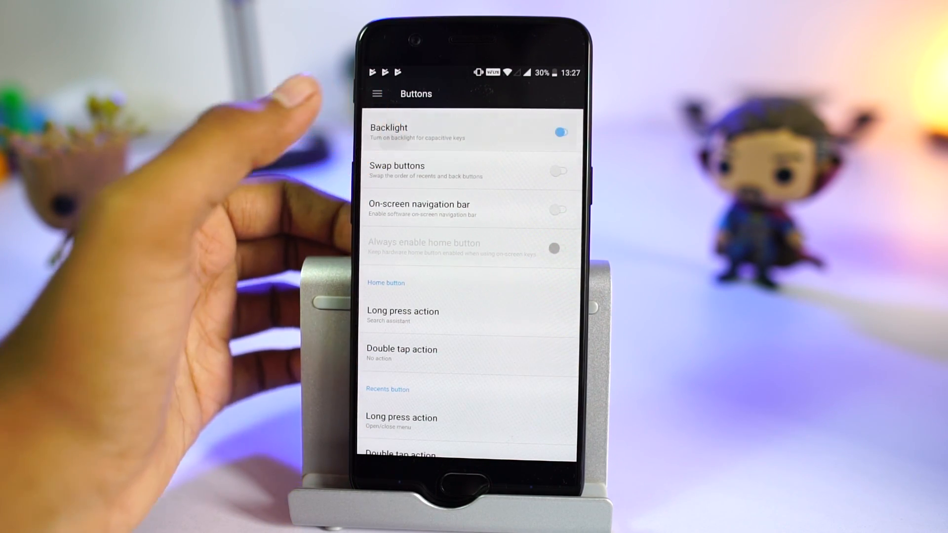
{"action": "left_click", "coordinate": [557, 171]}
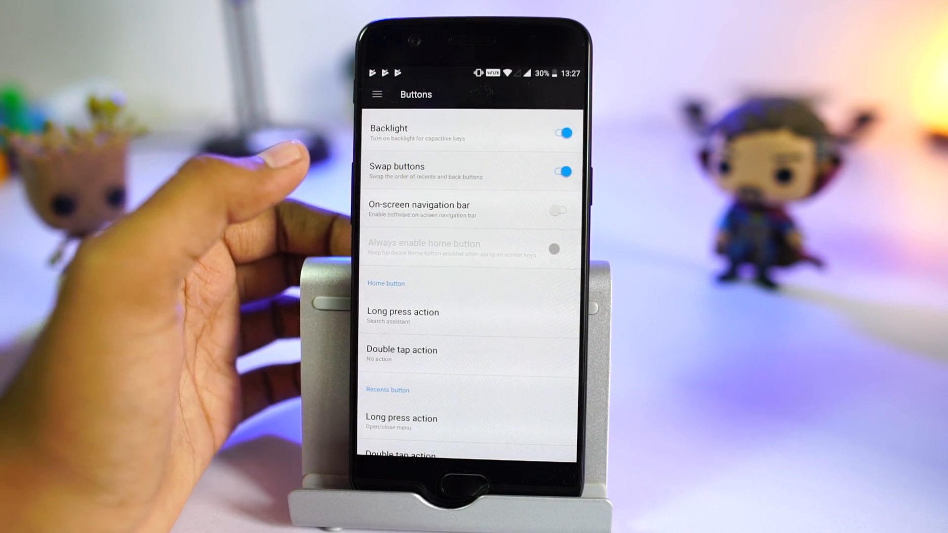
{"action": "left_click", "coordinate": [557, 171]}
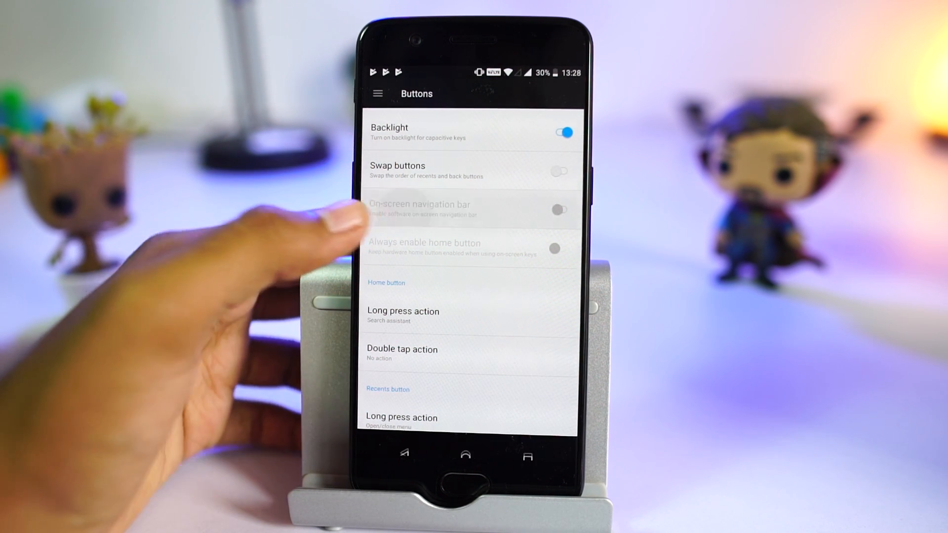
Enable the on-screen navigation bar with Always enable home button, then move on to Gestures
{"action": "left_click", "coordinate": [561, 210]}
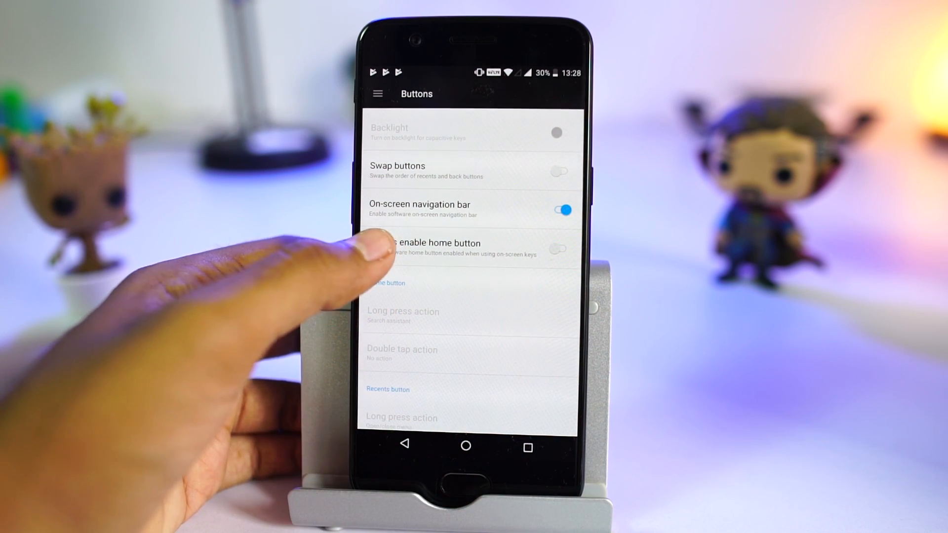
{"action": "left_click", "coordinate": [559, 249]}
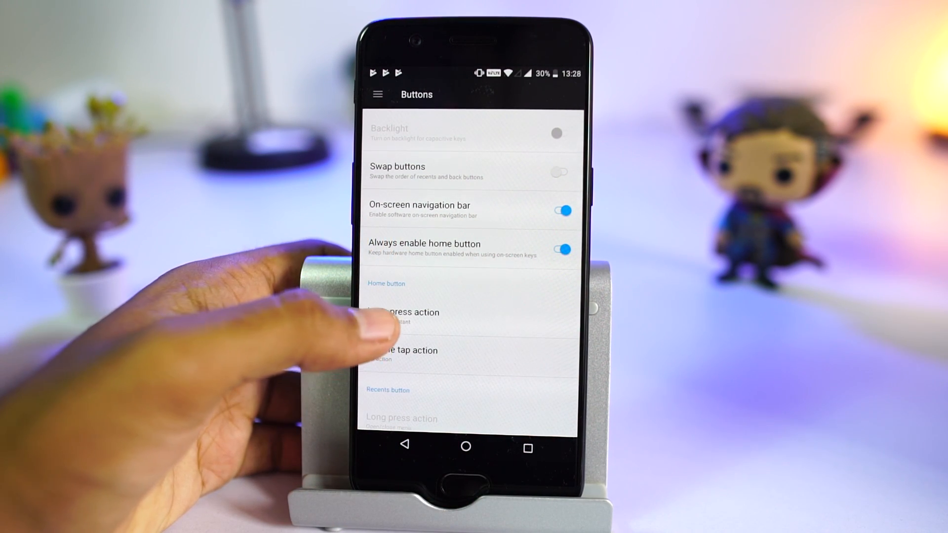
{"action": "left_click", "coordinate": [405, 313]}
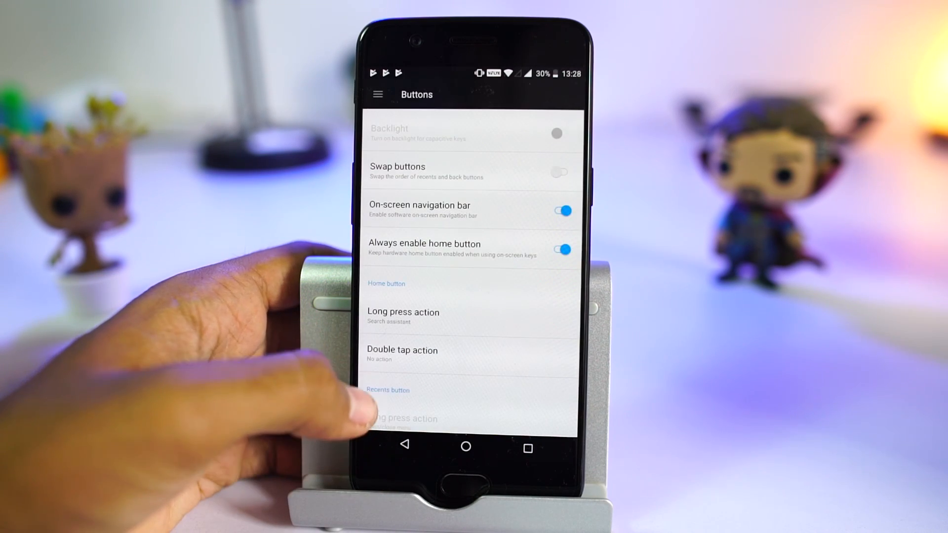
{"action": "left_click", "coordinate": [402, 355]}
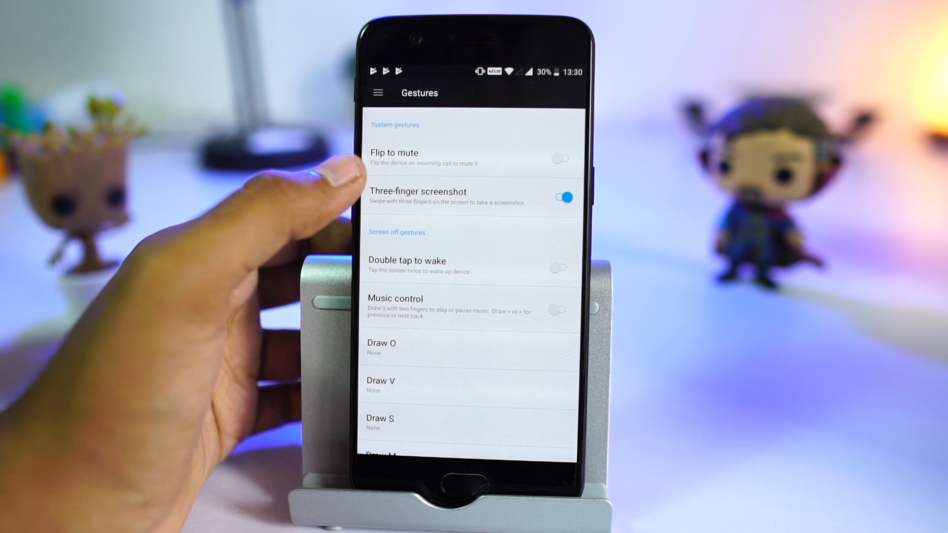
Enable Flip to mute and toggle the three-finger screenshot gesture off and back on
{"action": "left_click", "coordinate": [561, 159]}
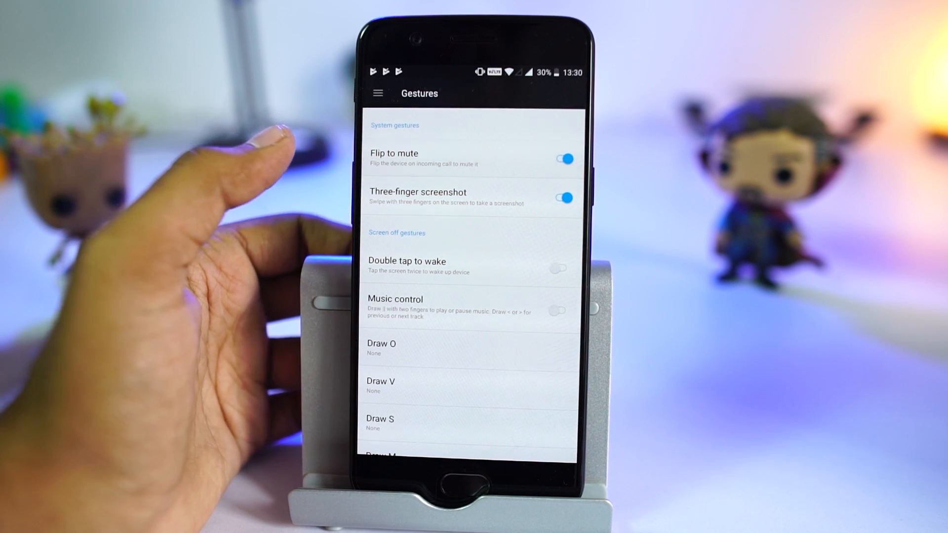
{"action": "left_click", "coordinate": [557, 158]}
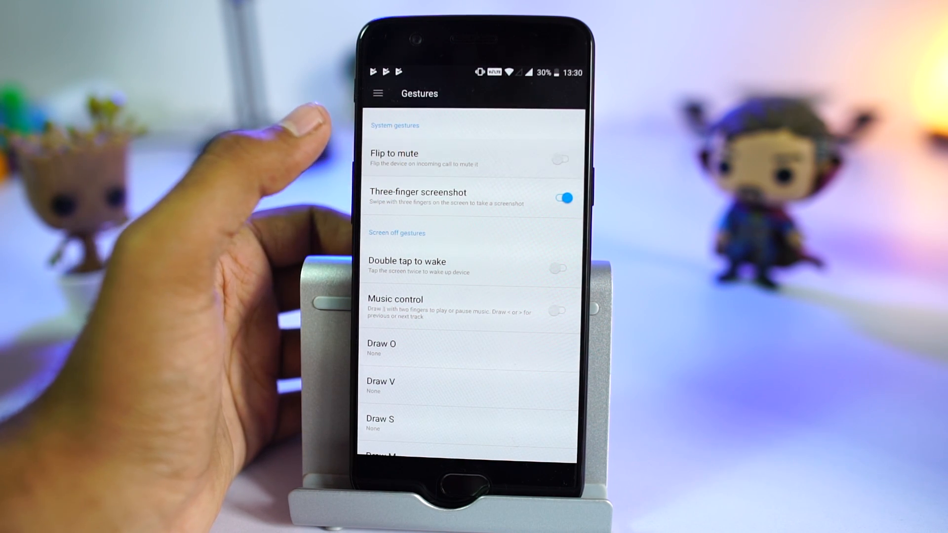
{"action": "left_click", "coordinate": [560, 159]}
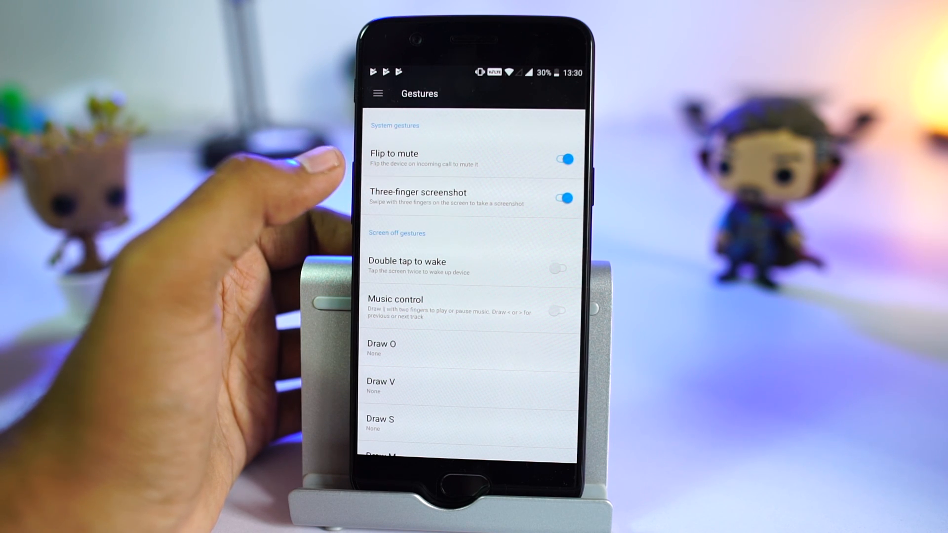
{"action": "left_click", "coordinate": [557, 197]}
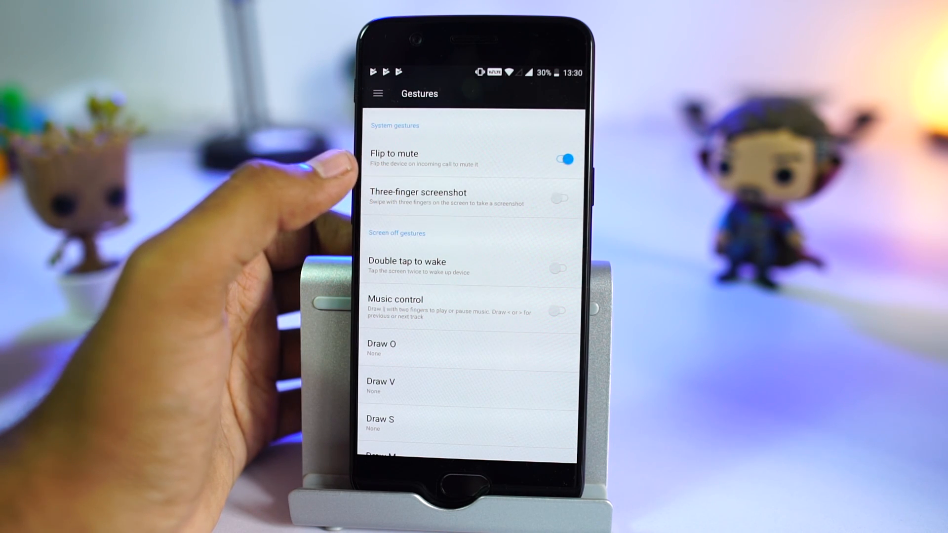
{"action": "left_click", "coordinate": [557, 198]}
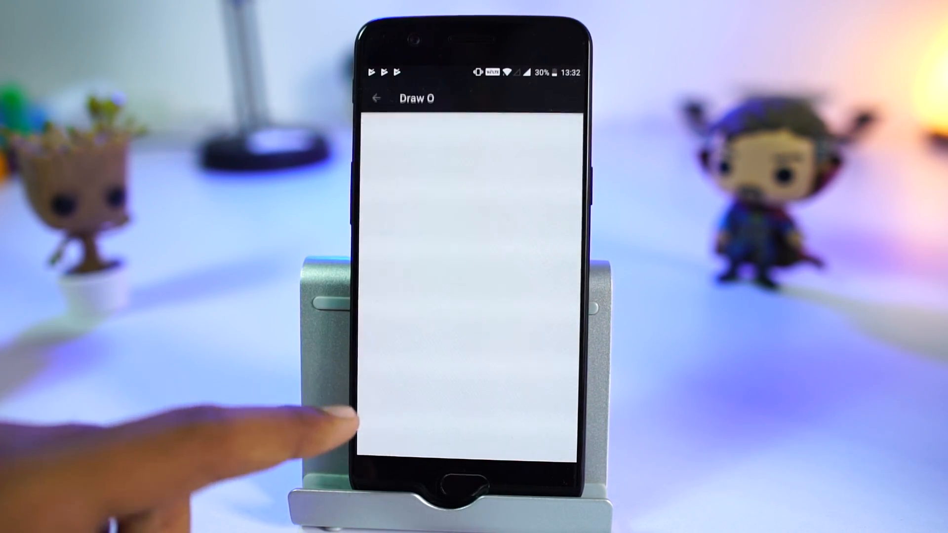
Set the Draw O screen-off gesture to open the front camera
{"action": "left_click", "coordinate": [376, 98]}
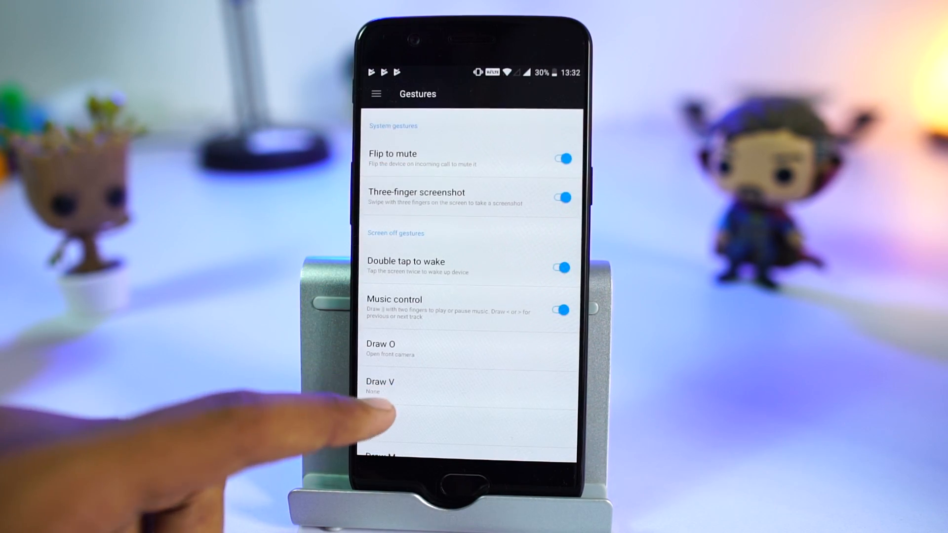
{"action": "left_click", "coordinate": [380, 349]}
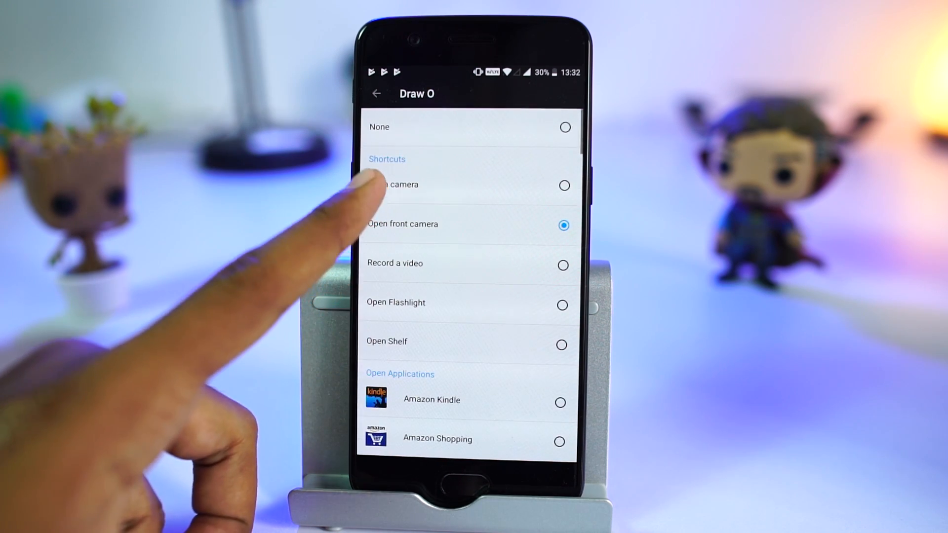
{"action": "left_click", "coordinate": [376, 94]}
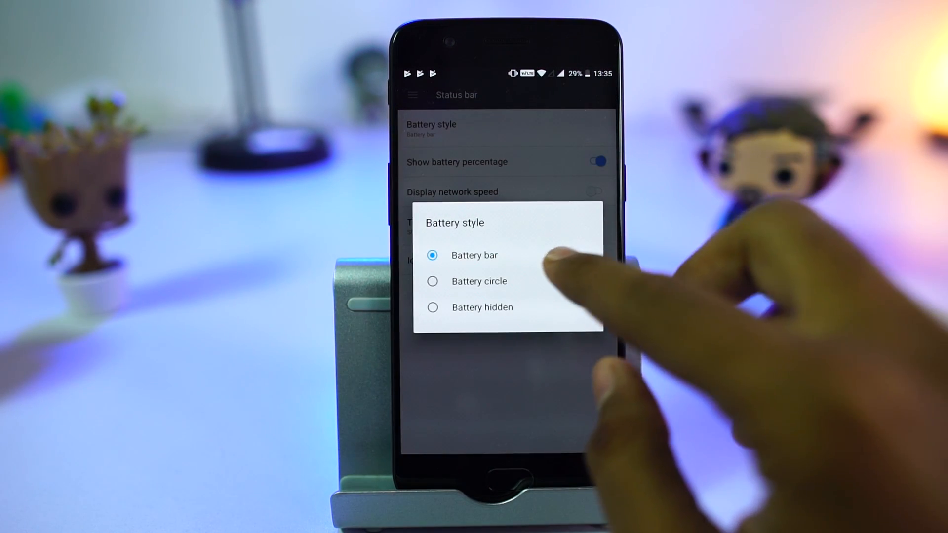
Show the battery as a circle with percentage, then back out to the main Settings list
{"action": "left_click", "coordinate": [478, 281]}
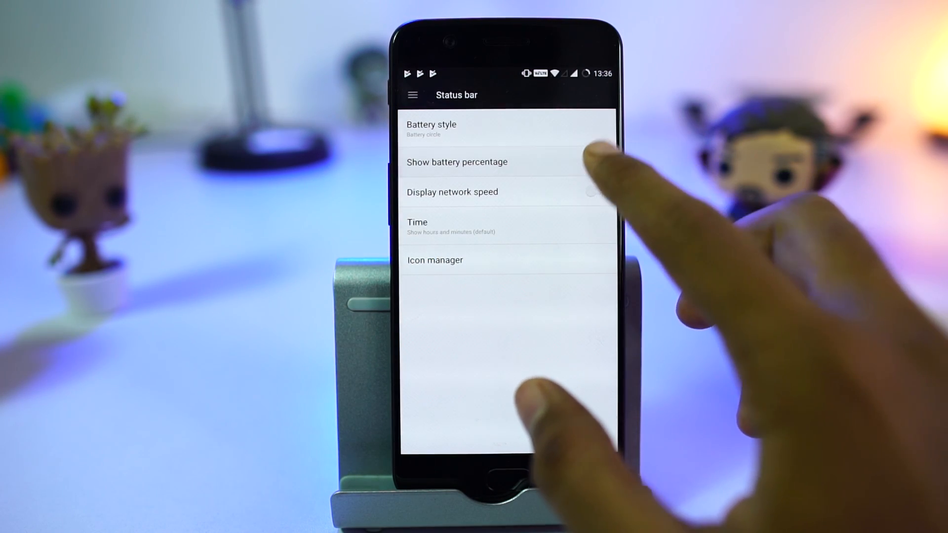
{"action": "left_click", "coordinate": [595, 161]}
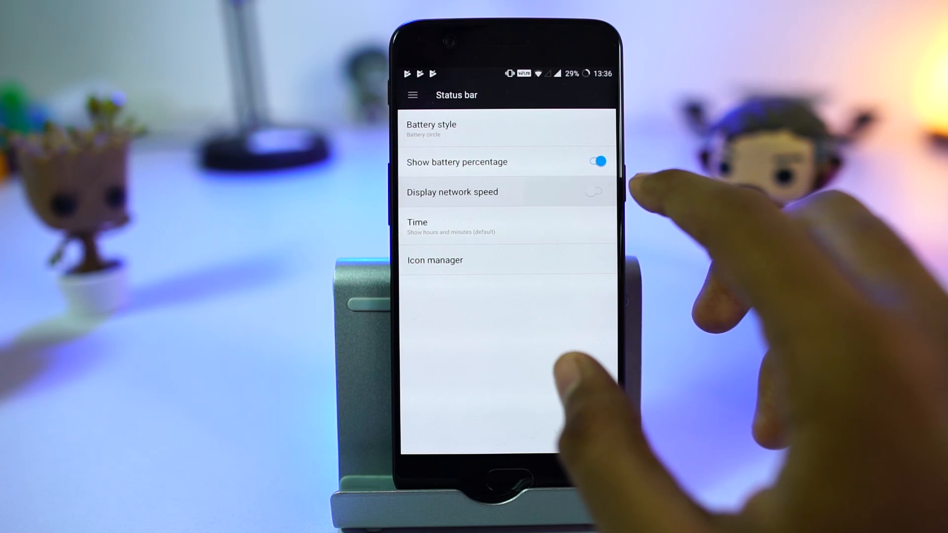
{"action": "left_click", "coordinate": [434, 259]}
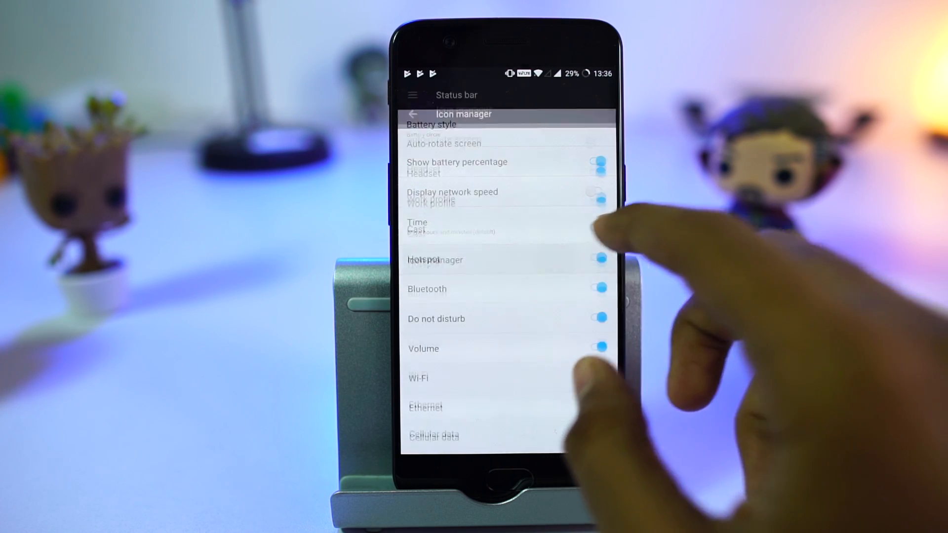
{"action": "left_click", "coordinate": [413, 114]}
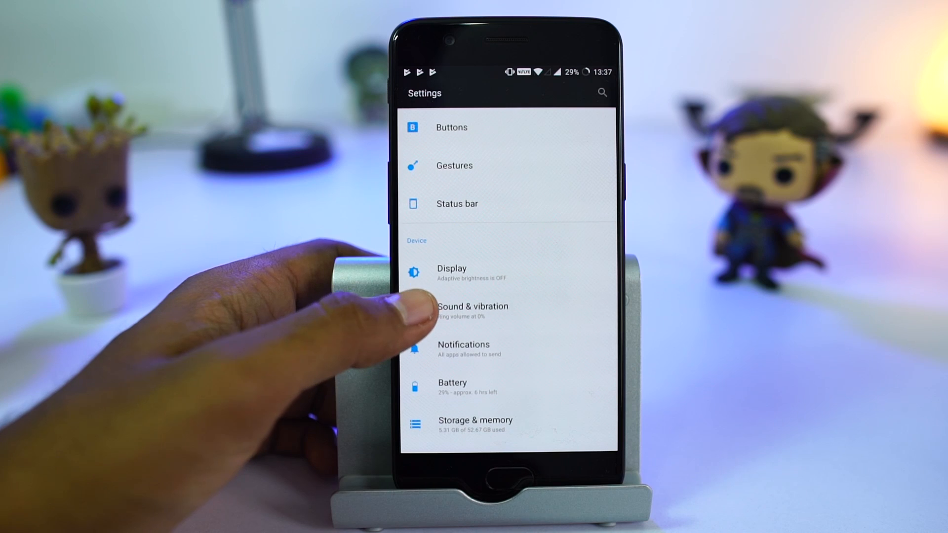
In Display > Night mode, toggle Night Mode on, off and on again
{"action": "left_click", "coordinate": [451, 269]}
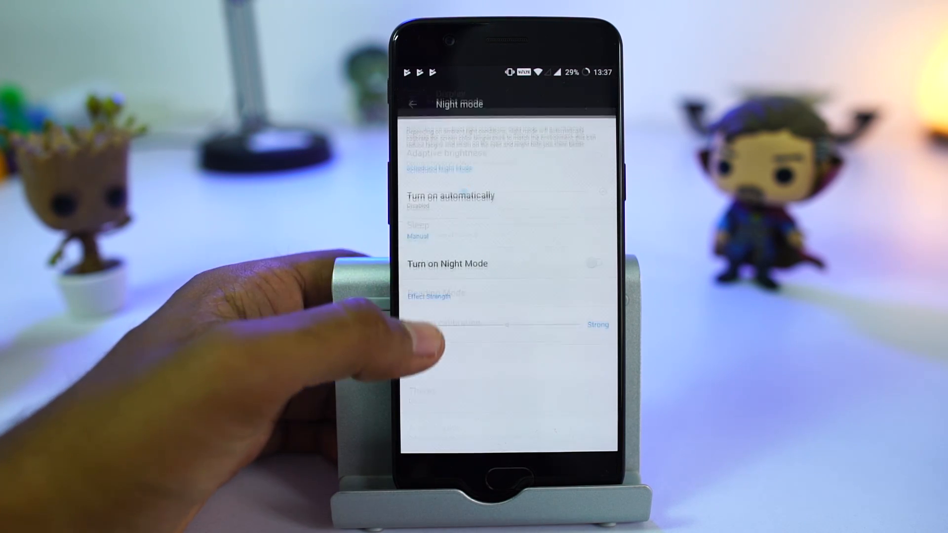
{"action": "left_click", "coordinate": [450, 196]}
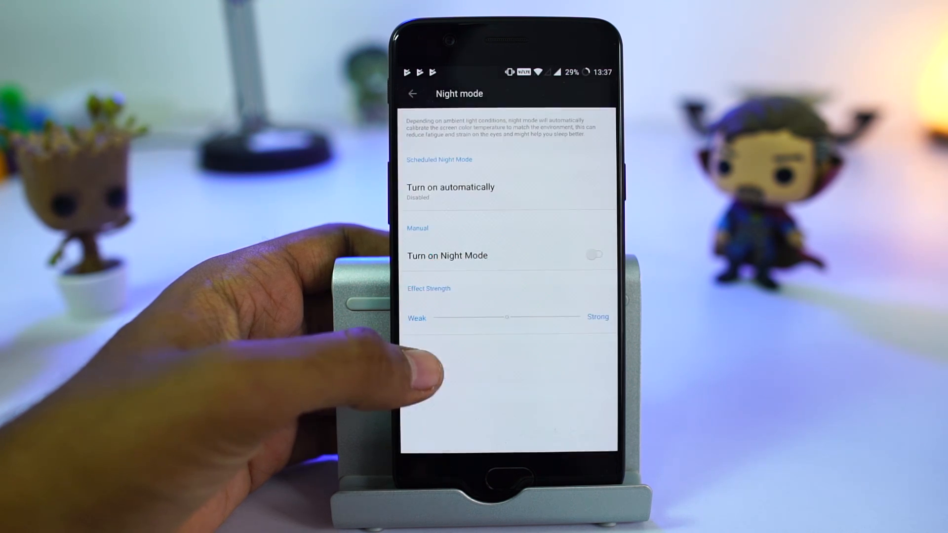
{"action": "left_click", "coordinate": [595, 255]}
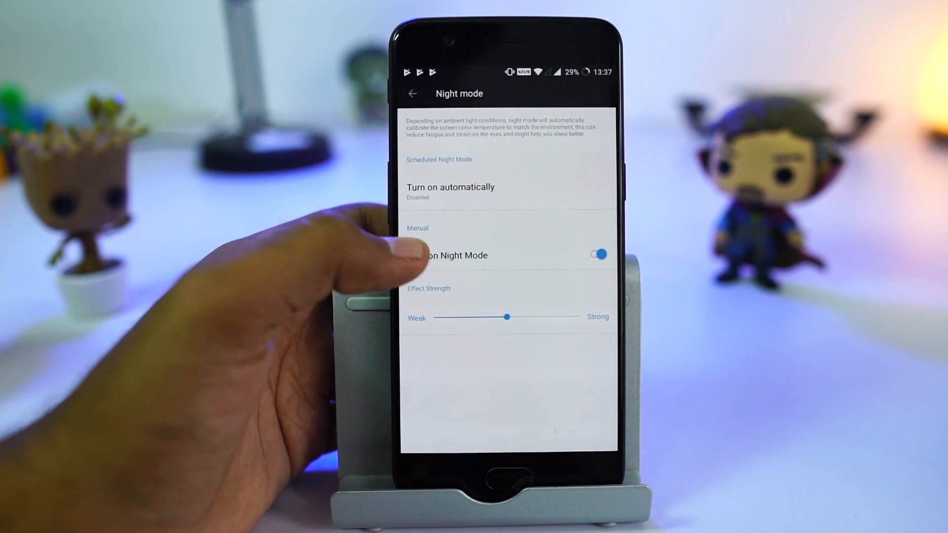
{"action": "left_click", "coordinate": [595, 255]}
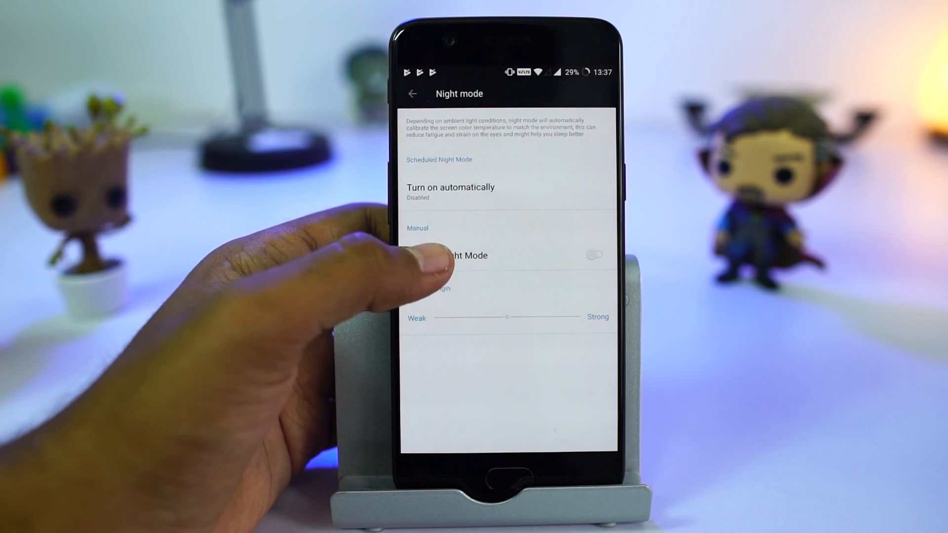
{"action": "left_click", "coordinate": [595, 254]}
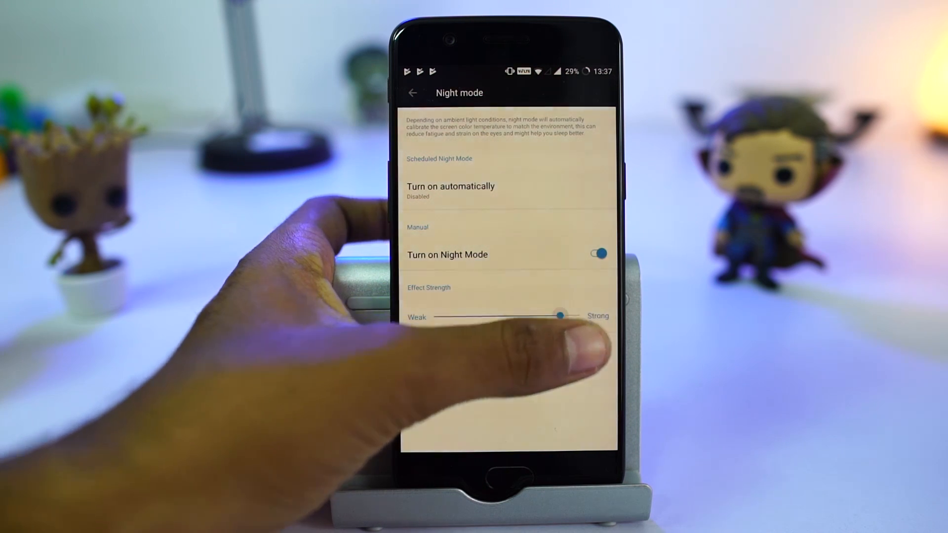
Raise the Night mode effect strength toward Strong, then switch it off
{"action": "left_click_drag", "start_coordinate": [561, 315], "coordinate": [580, 315]}
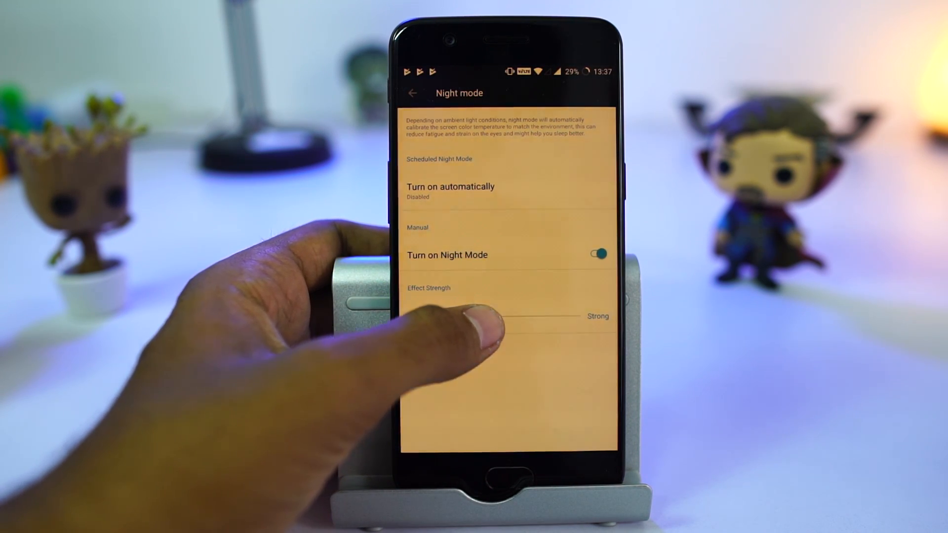
{"action": "left_click", "coordinate": [412, 93]}
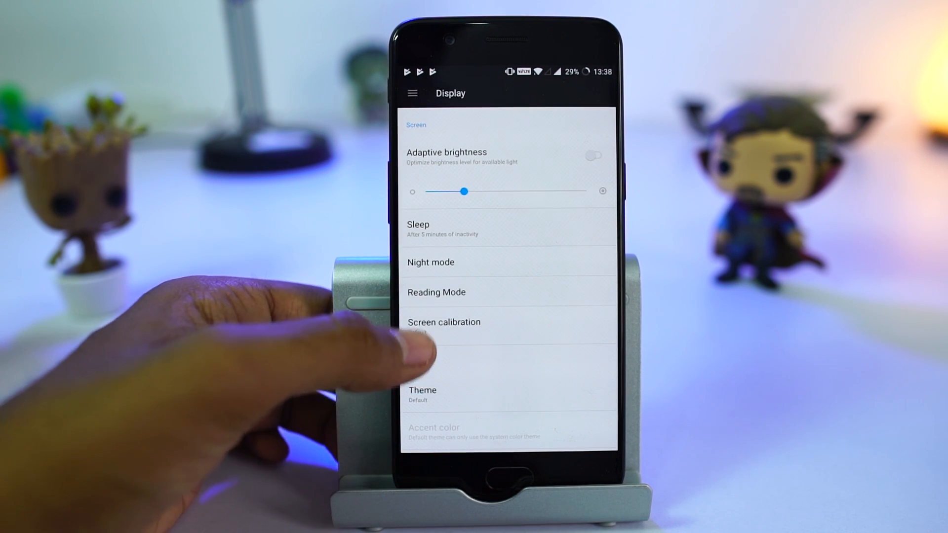
Toggle Reading Mode off and on, view the apps that can trigger it, and return to Display
{"action": "left_click", "coordinate": [435, 293]}
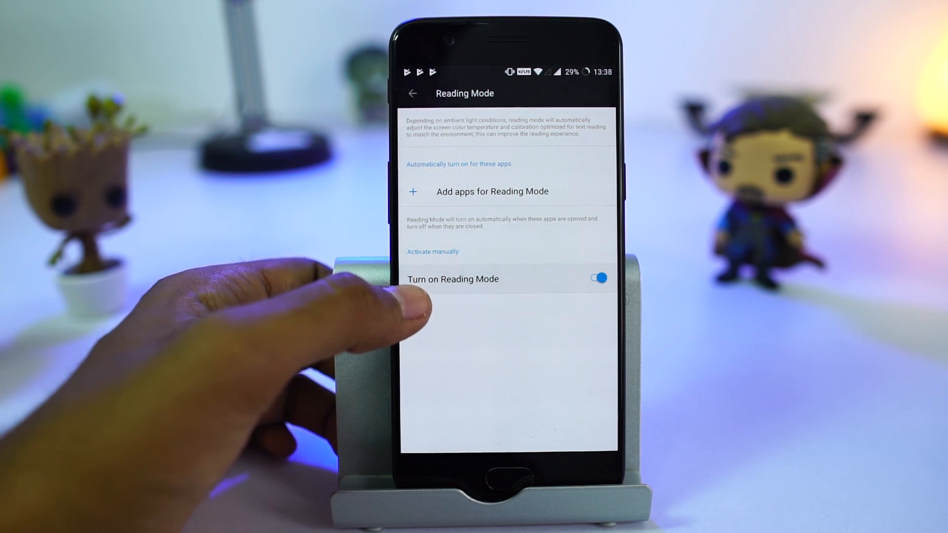
{"action": "left_click", "coordinate": [597, 279]}
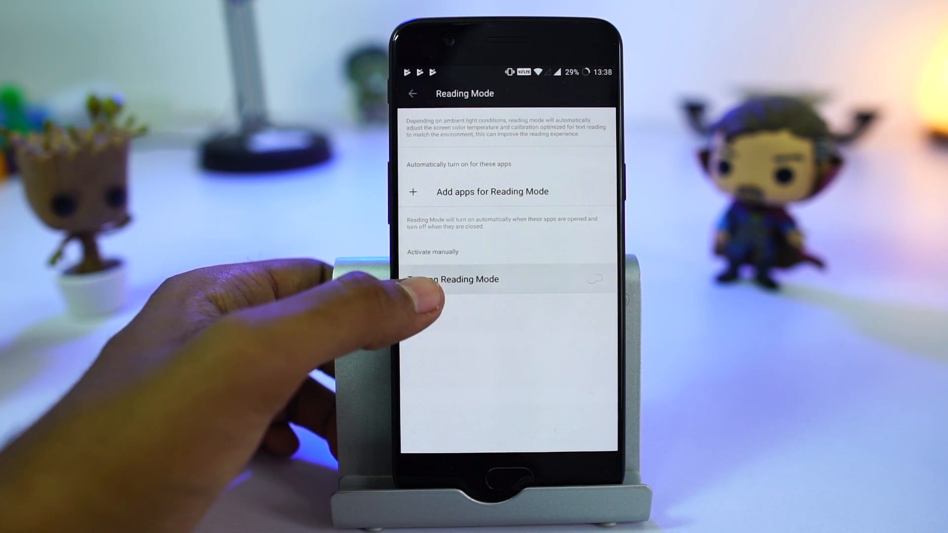
{"action": "left_click", "coordinate": [596, 279]}
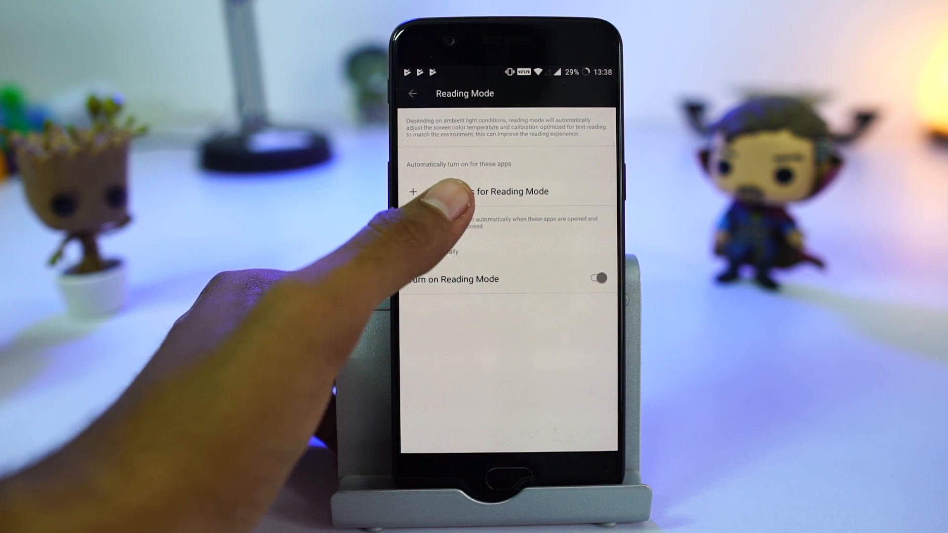
{"action": "left_click", "coordinate": [413, 192]}
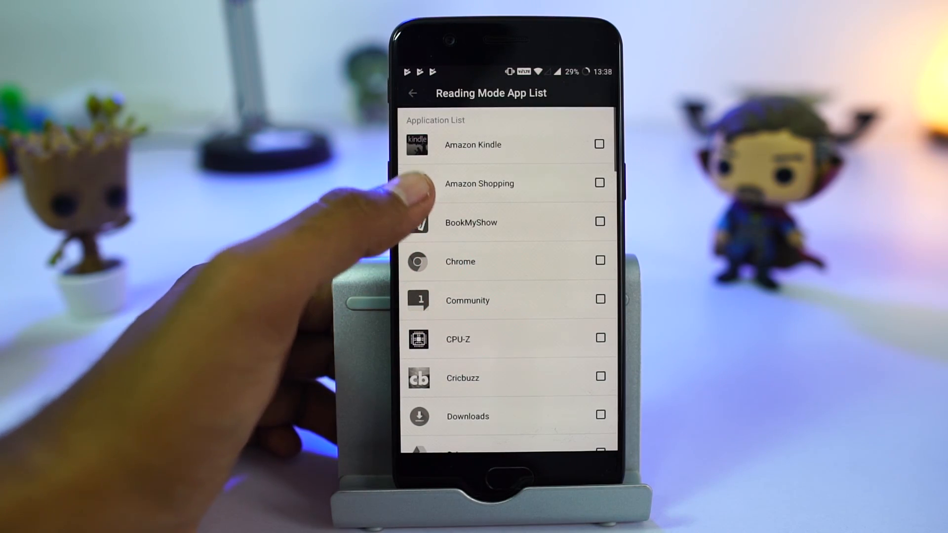
{"action": "left_click", "coordinate": [600, 184]}
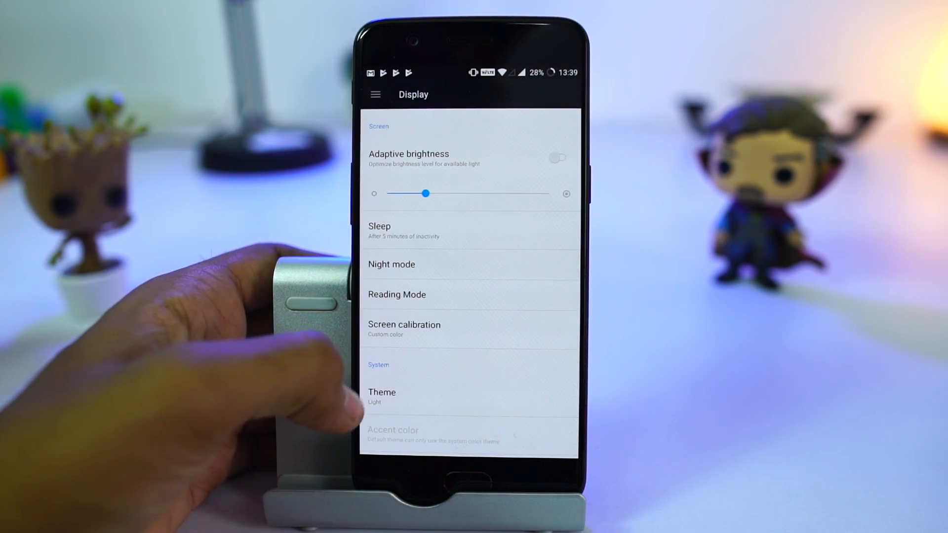
Apply the Dark theme and choose Blue as the accent color
{"action": "left_click", "coordinate": [381, 396]}
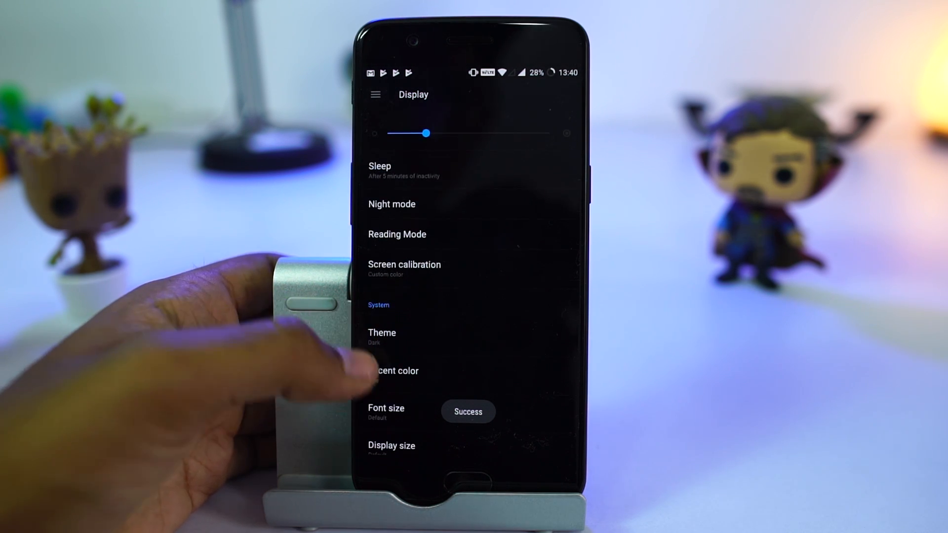
{"action": "left_click", "coordinate": [395, 371]}
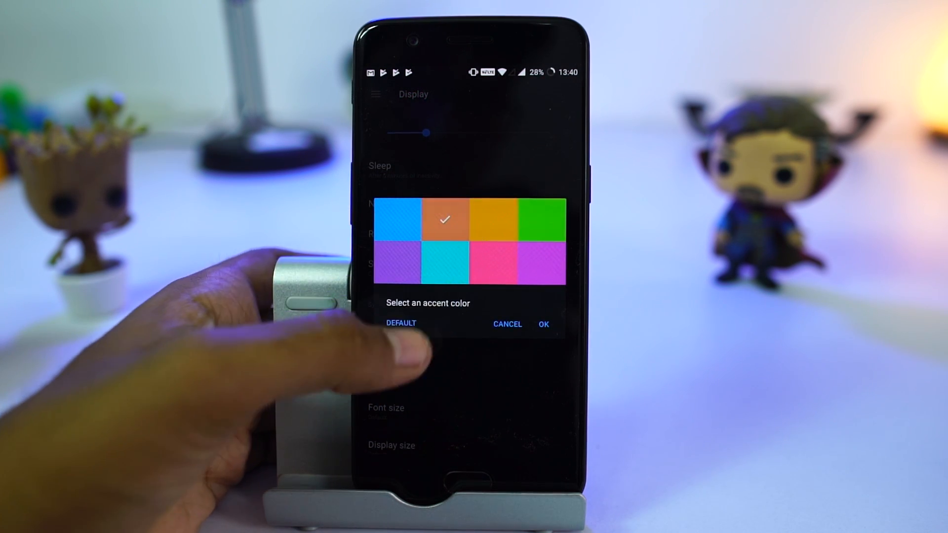
{"action": "left_click", "coordinate": [543, 324]}
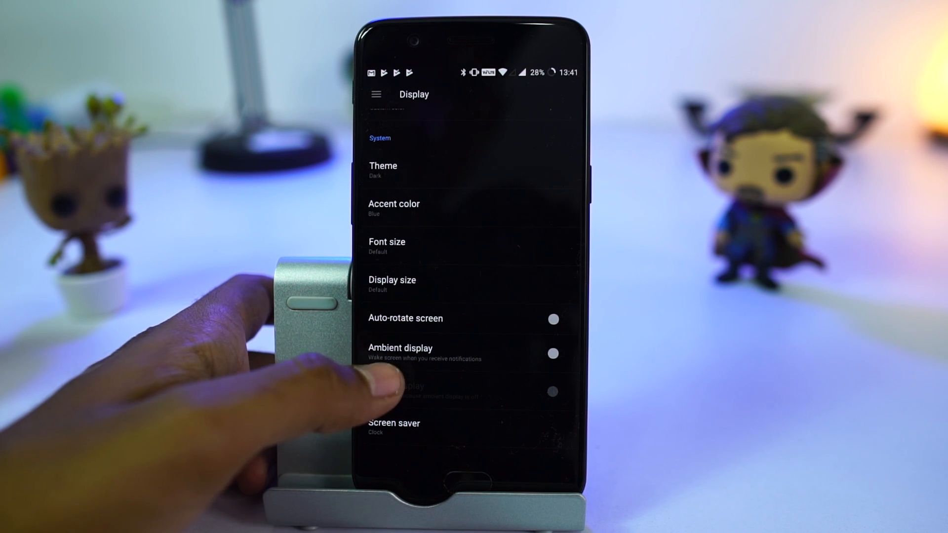
Switch Ambient display and Lift up display on, and turn the Pulse notification light off
{"action": "left_click", "coordinate": [554, 353]}
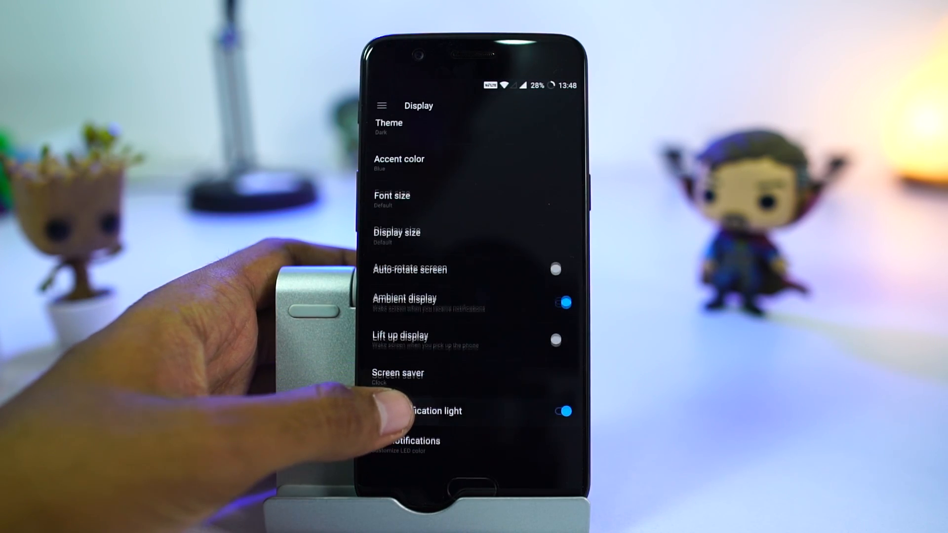
{"action": "scroll", "scroll_direction": "down", "scroll_amount": 3}
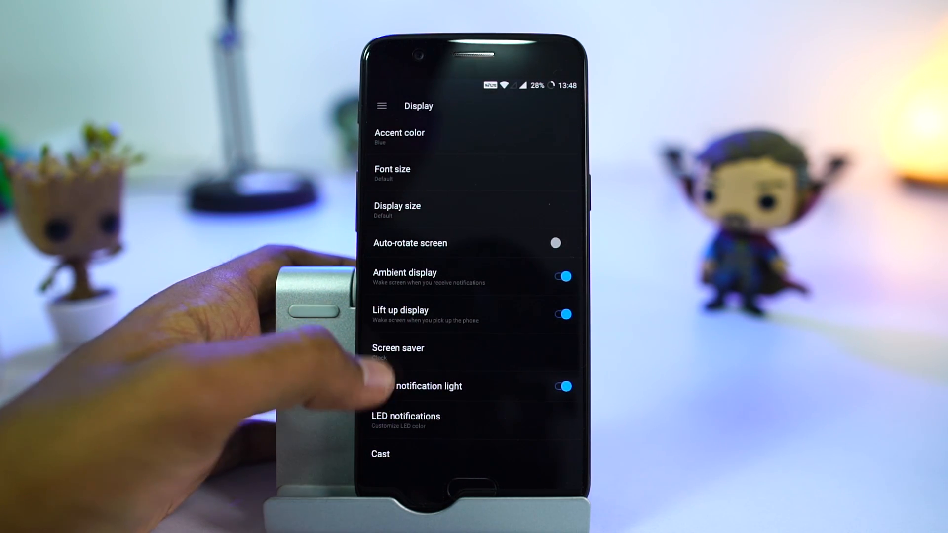
{"action": "left_click", "coordinate": [564, 314]}
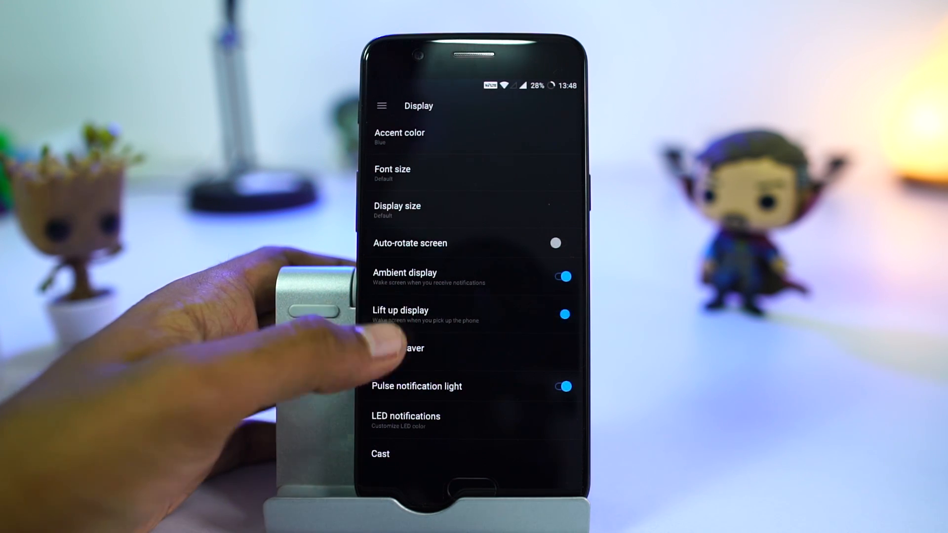
{"action": "left_click", "coordinate": [562, 386]}
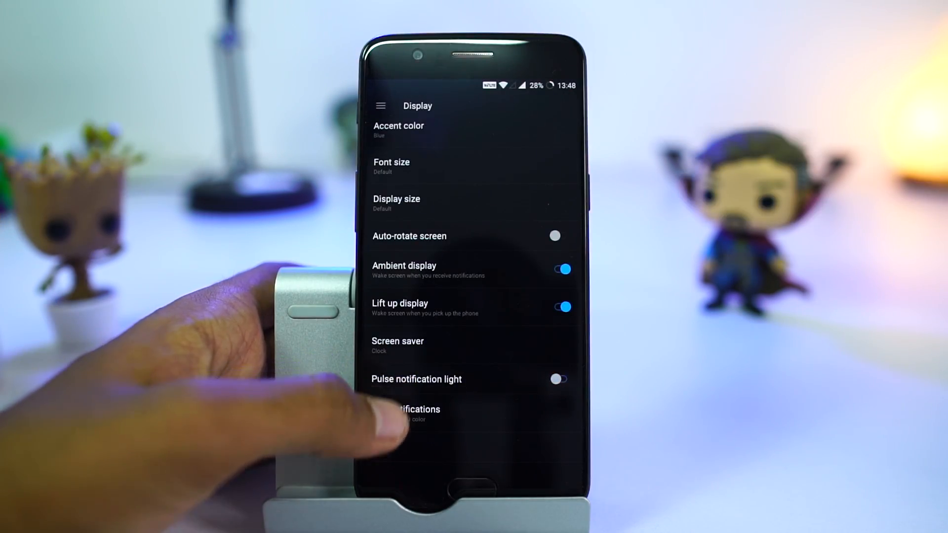
View the LED notification colors, then go to Security & fingerprint
{"action": "left_click", "coordinate": [416, 414]}
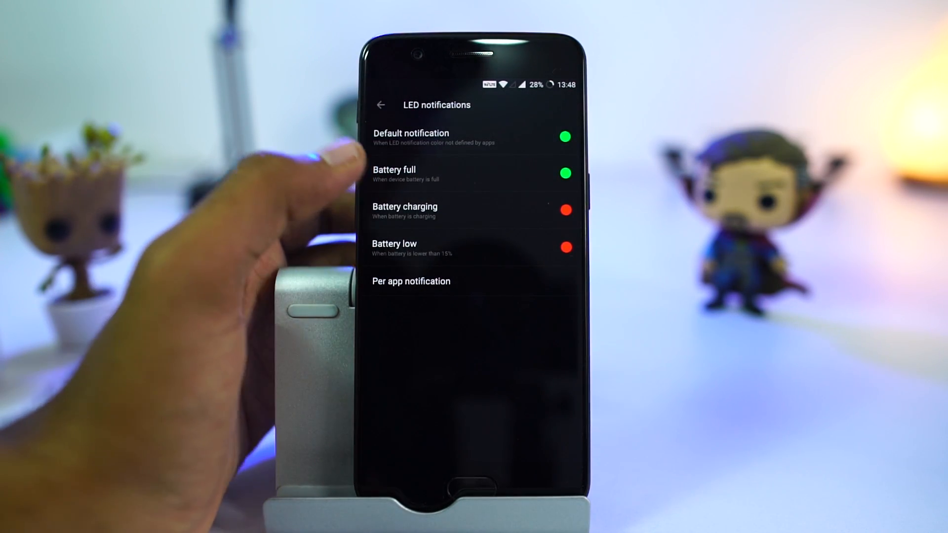
{"action": "left_click", "coordinate": [404, 207]}
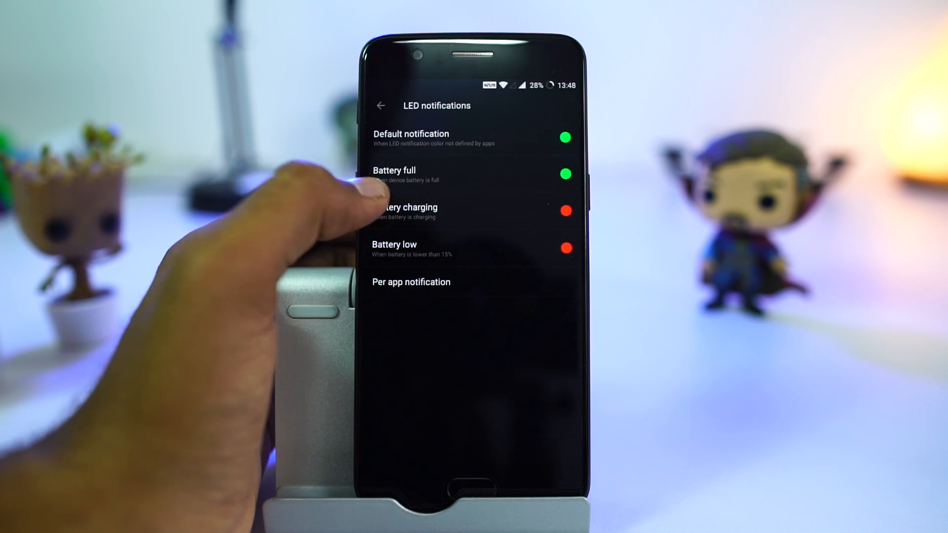
{"action": "left_click", "coordinate": [408, 207]}
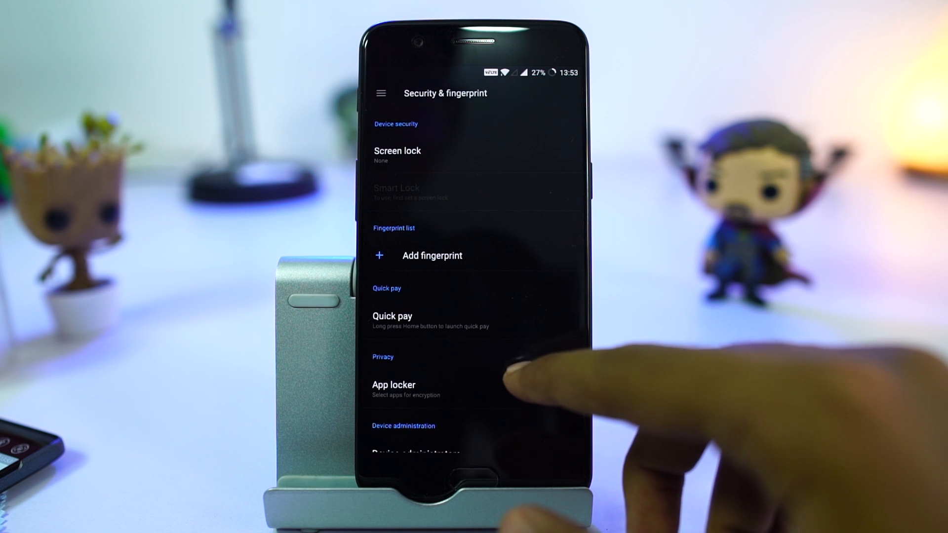
Pick an unlock method for locked apps and return to the main Settings list
{"action": "scroll", "scroll_direction": "up", "scroll_amount": 3}
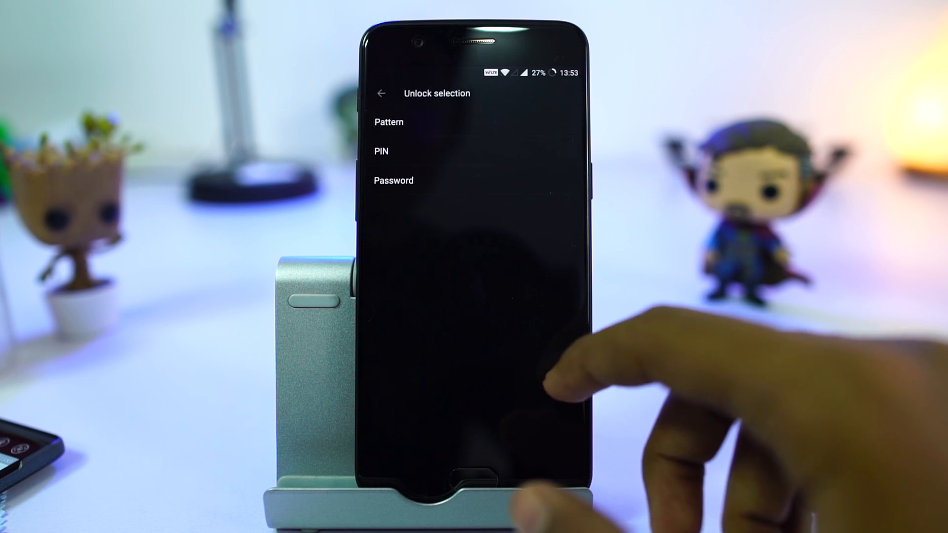
{"action": "left_click", "coordinate": [388, 122]}
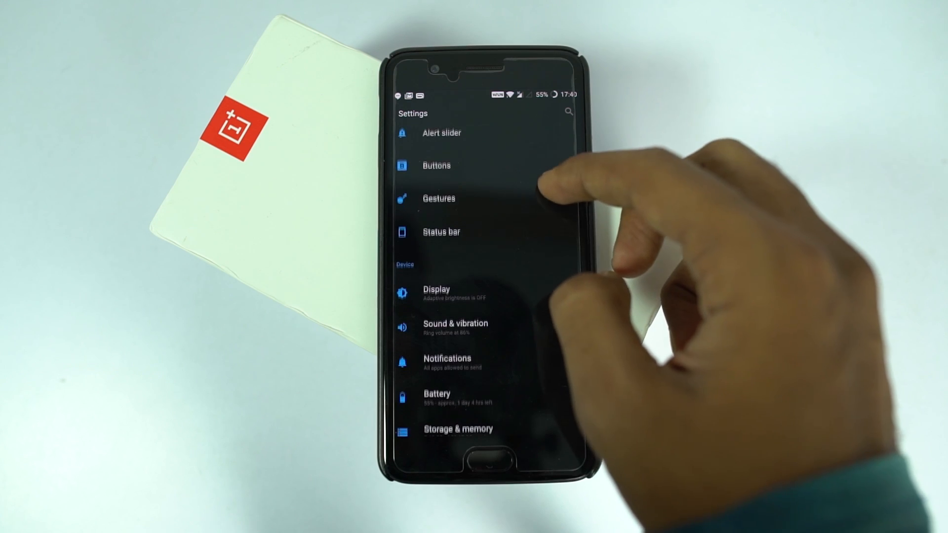
Browse the Audio Tuner's equalizer presets and earphone types, keeping General Enhancement
{"action": "left_click", "coordinate": [456, 324]}
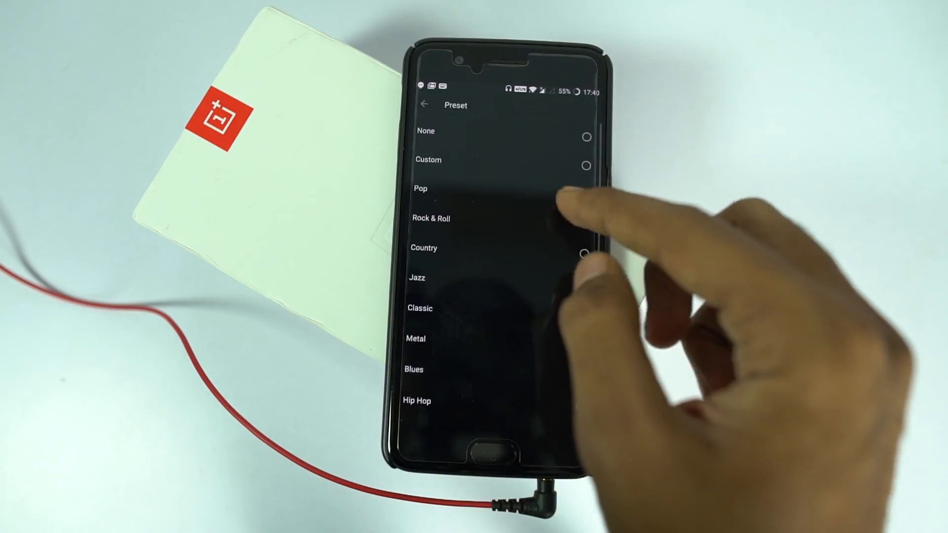
{"action": "left_click", "coordinate": [586, 165]}
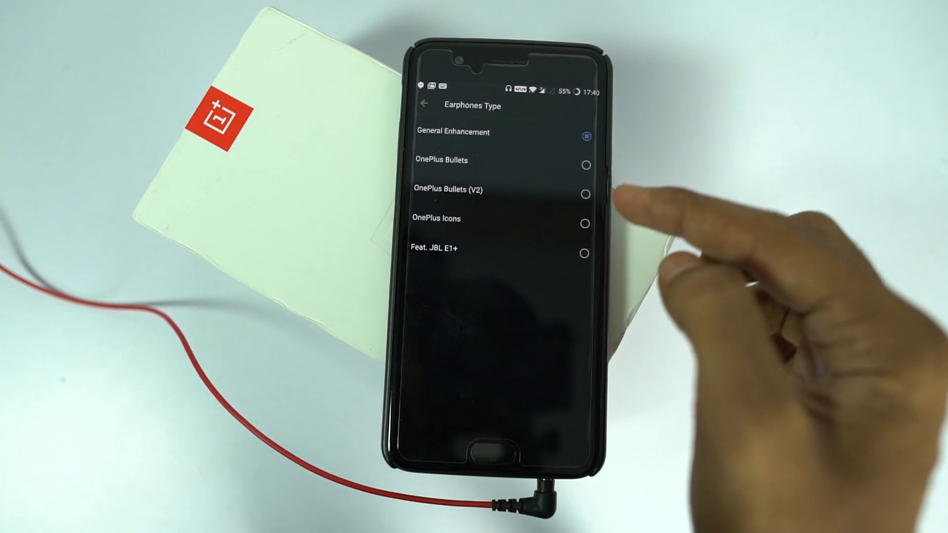
{"action": "left_click", "coordinate": [585, 194]}
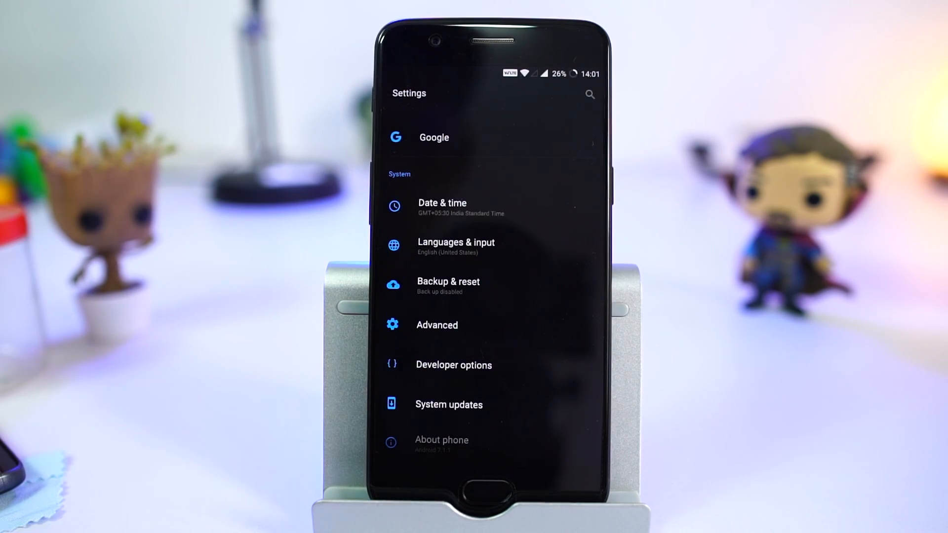
In Advanced settings, toggle Pocket mode off, on and off again, then flip OTG storage
{"action": "left_click", "coordinate": [437, 325]}
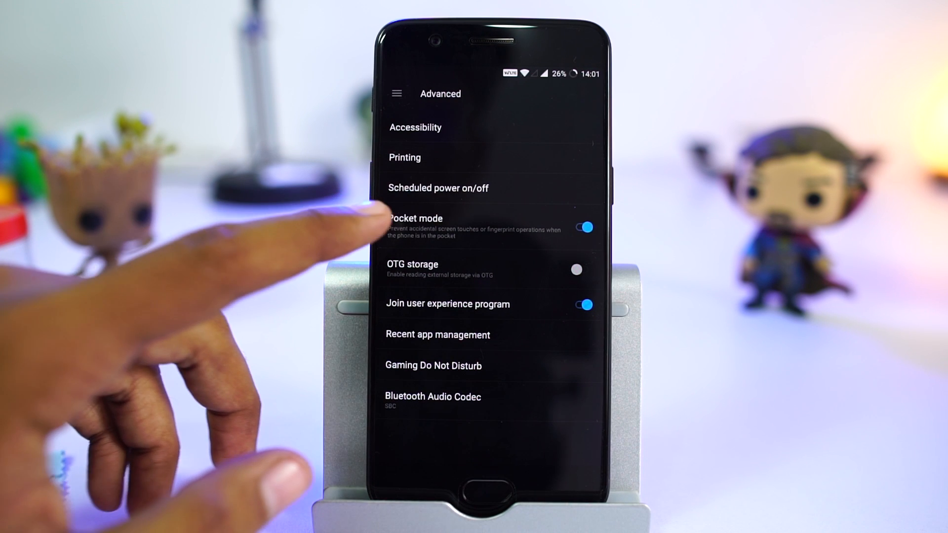
{"action": "left_click", "coordinate": [581, 227]}
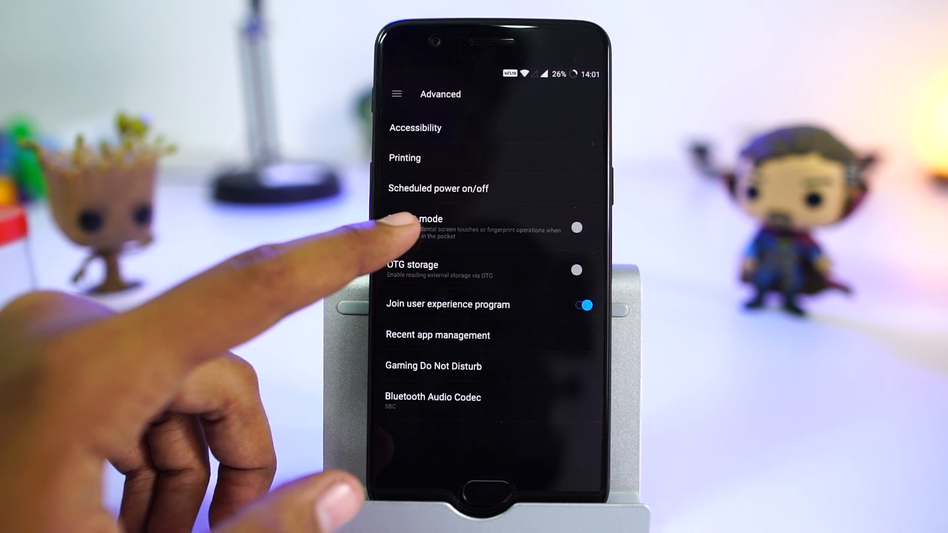
{"action": "left_click", "coordinate": [575, 228]}
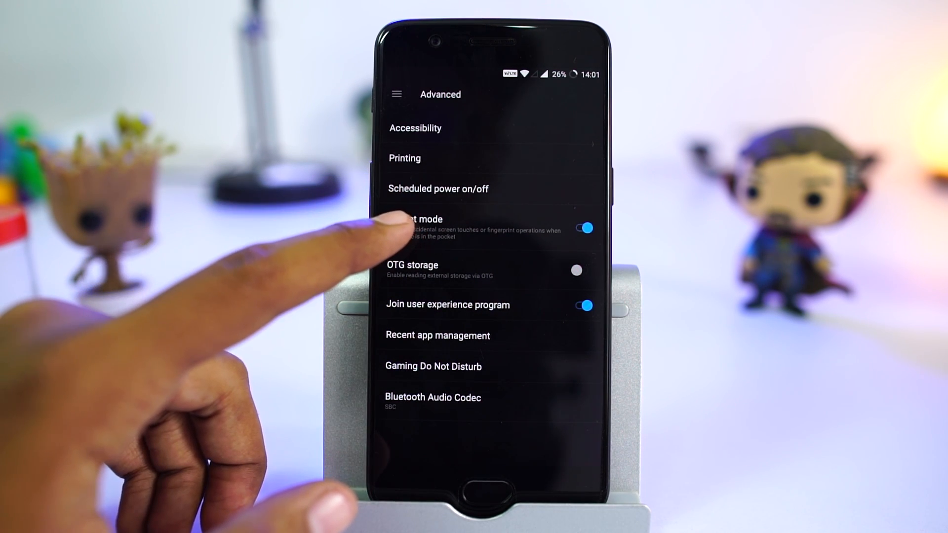
{"action": "left_click", "coordinate": [583, 228]}
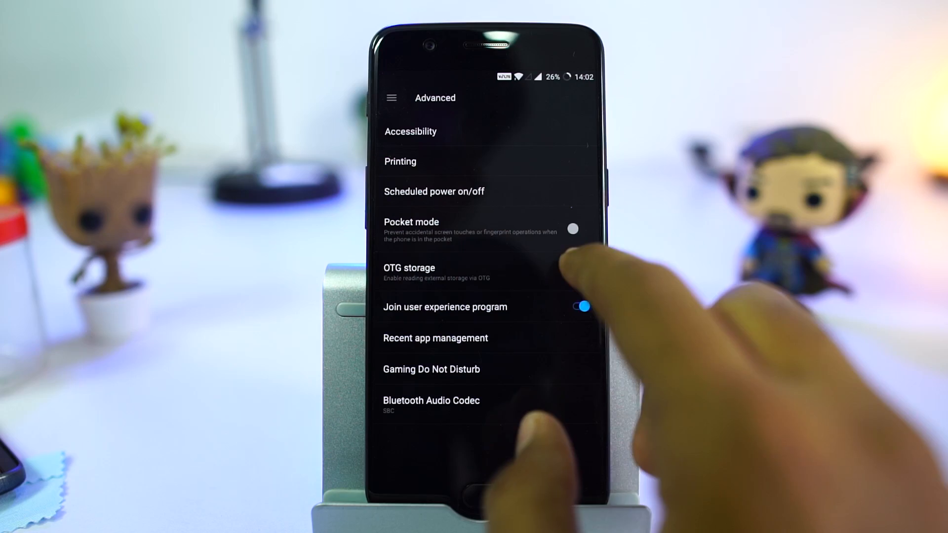
{"action": "left_click", "coordinate": [581, 271]}
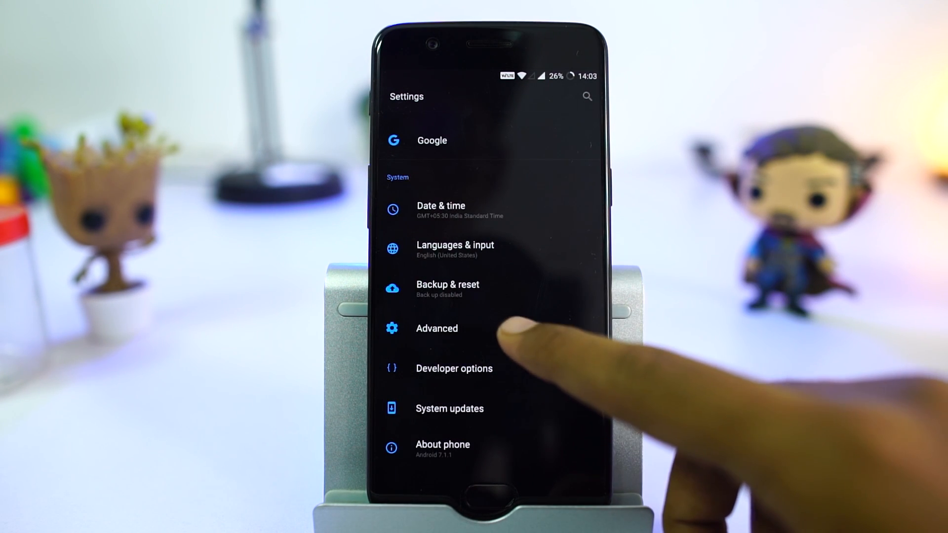
Enable scheduled Power on in Scheduled power on/off and set its time
{"action": "left_click", "coordinate": [436, 328]}
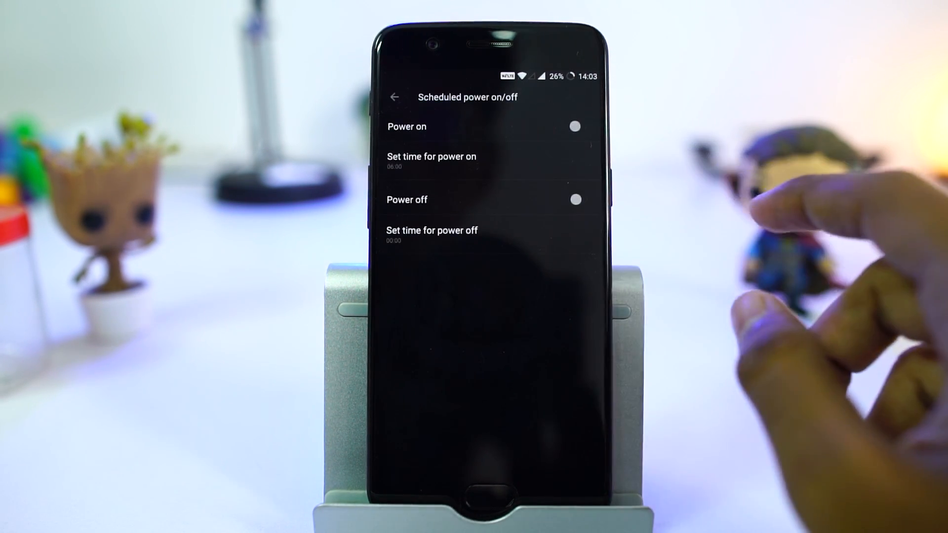
{"action": "left_click", "coordinate": [574, 126]}
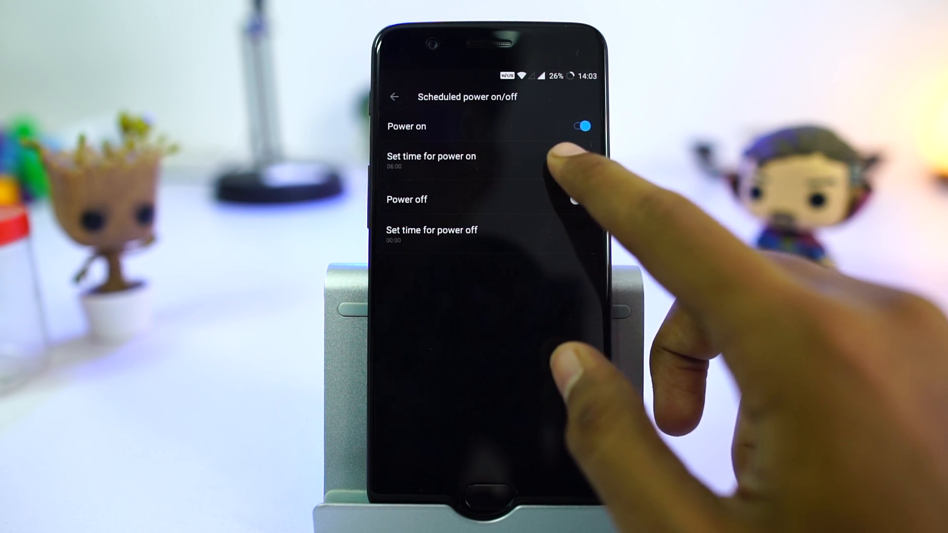
{"action": "left_click", "coordinate": [431, 160]}
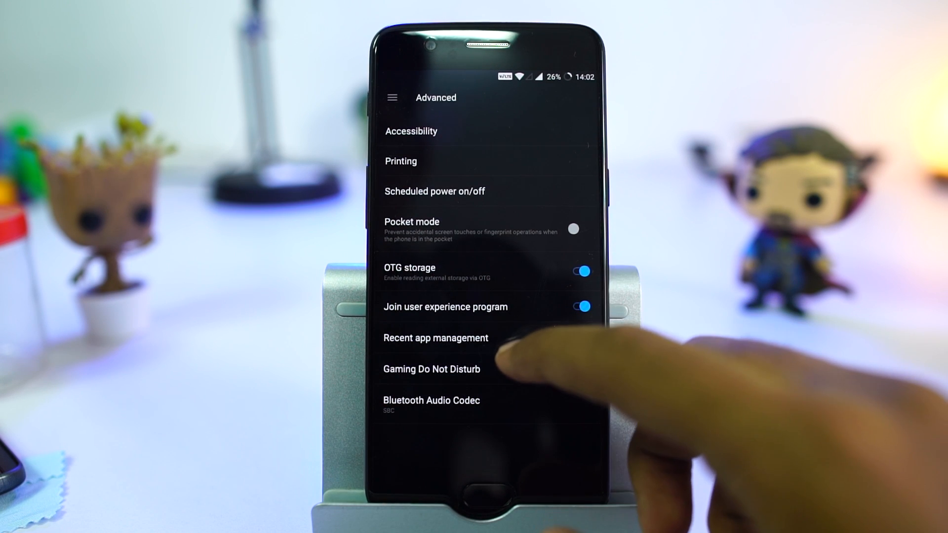
Add Asphalt 8 to the Gaming Do Not Disturb app list
{"action": "left_click", "coordinate": [432, 368]}
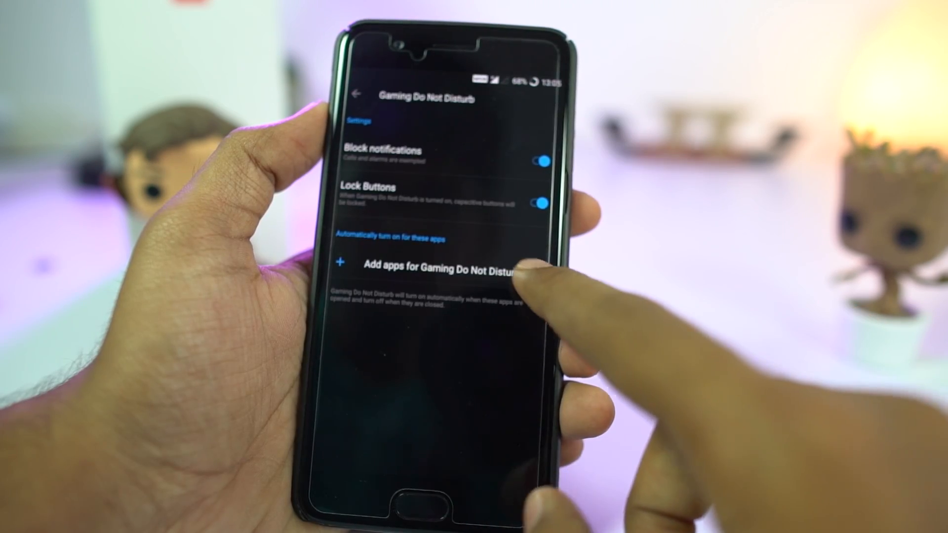
{"action": "left_click", "coordinate": [436, 267]}
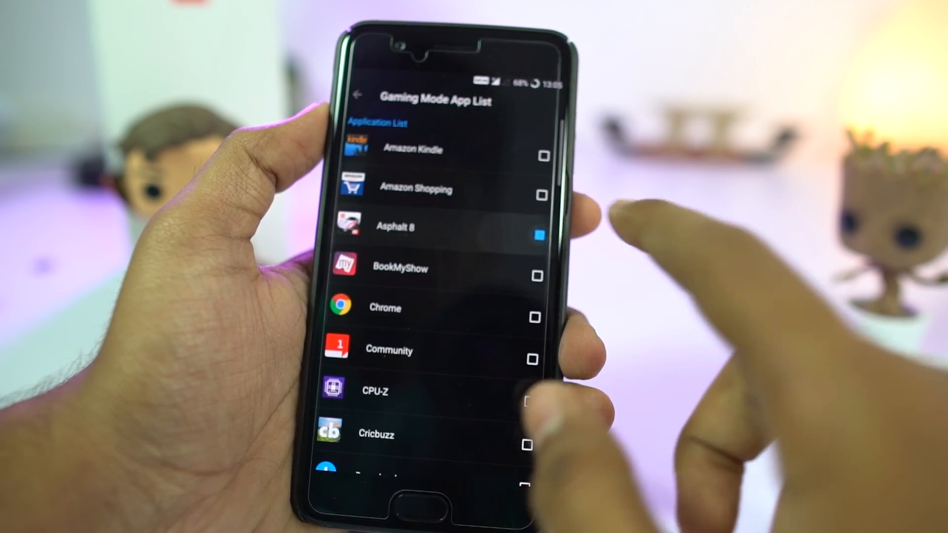
{"action": "left_click", "coordinate": [355, 98]}
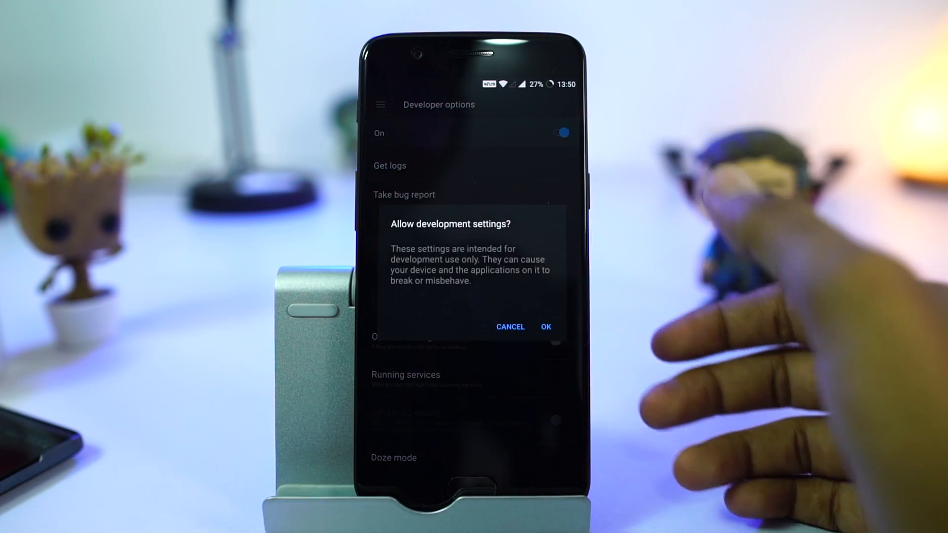
Allow development settings, enable Advanced reboot and reboot from the power options
{"action": "left_click", "coordinate": [545, 327]}
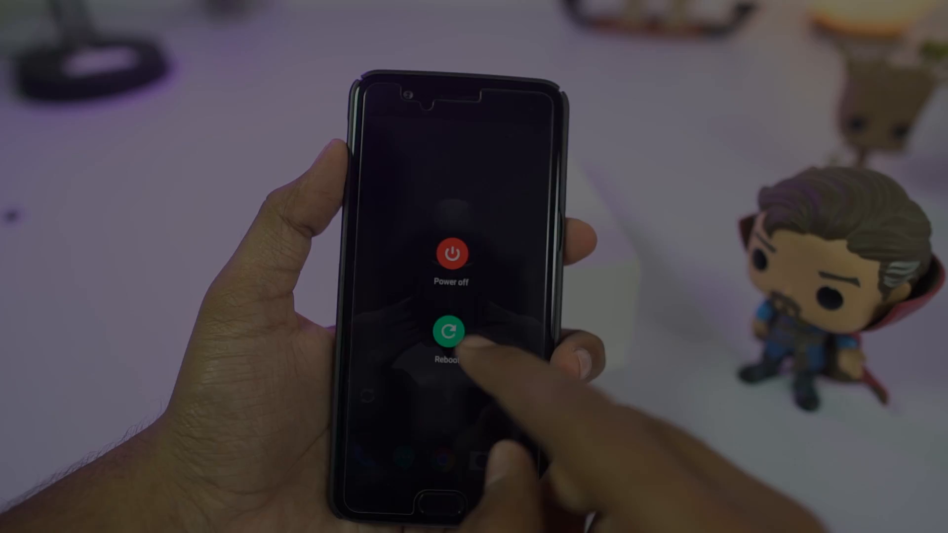
{"action": "left_click", "coordinate": [450, 332]}
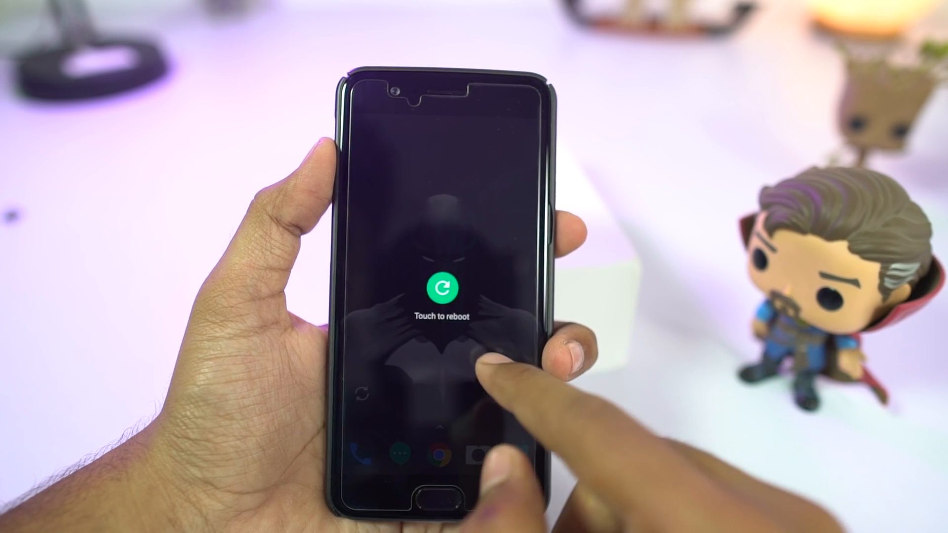
{"action": "left_click", "coordinate": [442, 286]}
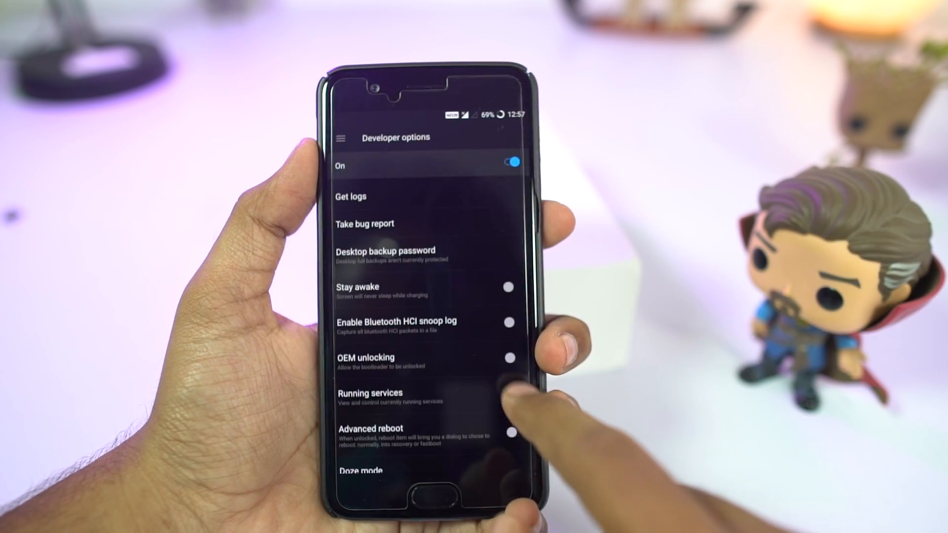
{"action": "left_click", "coordinate": [510, 431]}
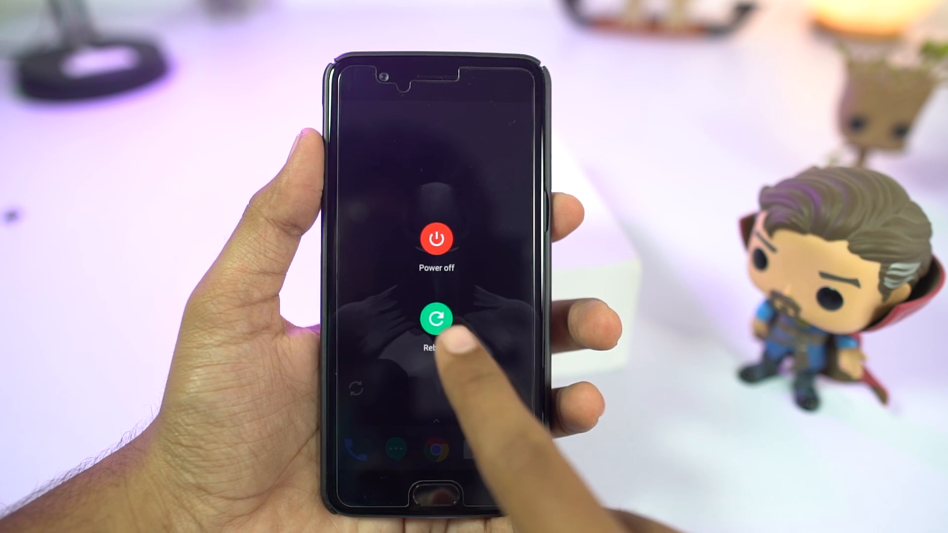
{"action": "left_click", "coordinate": [436, 319]}
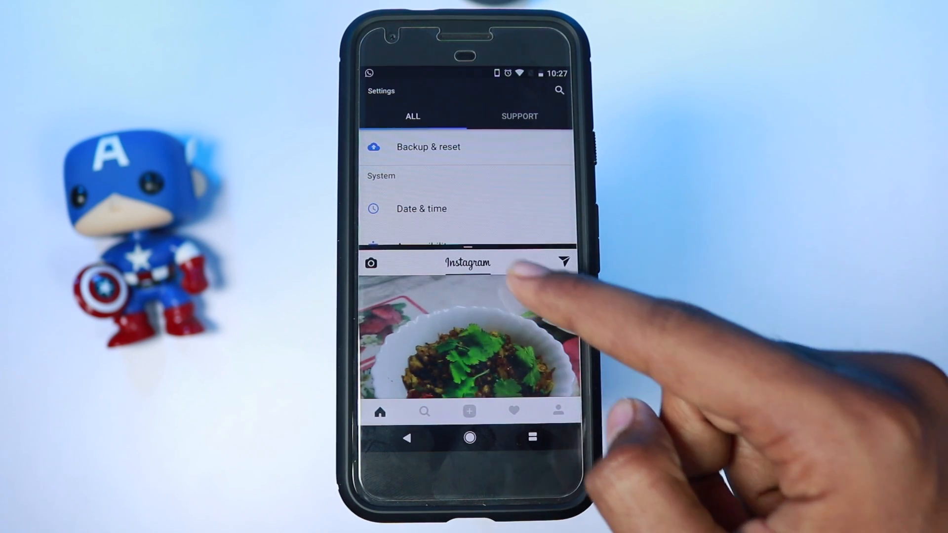
Scroll Developer options down to the Apps section with Force activities to be resizable
{"action": "scroll", "scroll_direction": "down", "scroll_amount": 3}
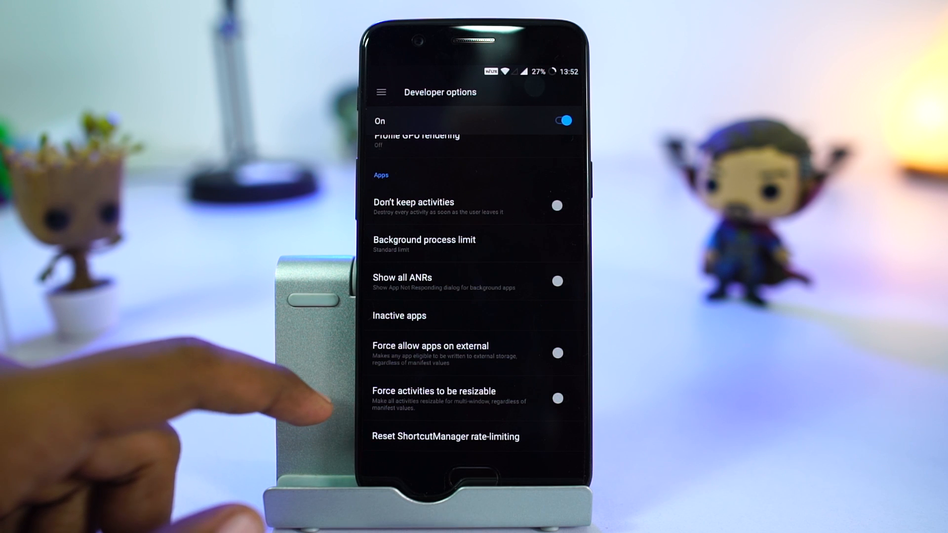
Enable Force activities to be resizable and confirm restarting the phone
{"action": "left_click", "coordinate": [557, 403]}
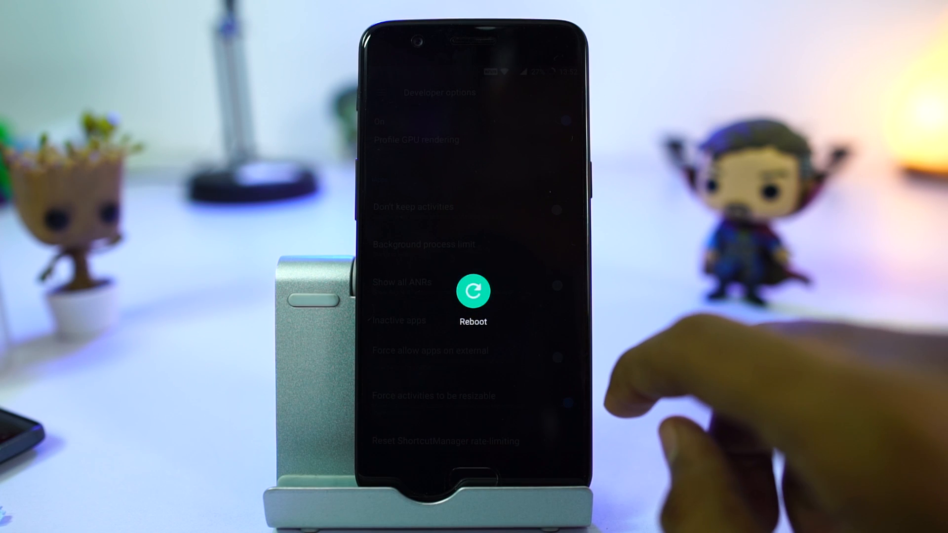
{"action": "left_click", "coordinate": [474, 290]}
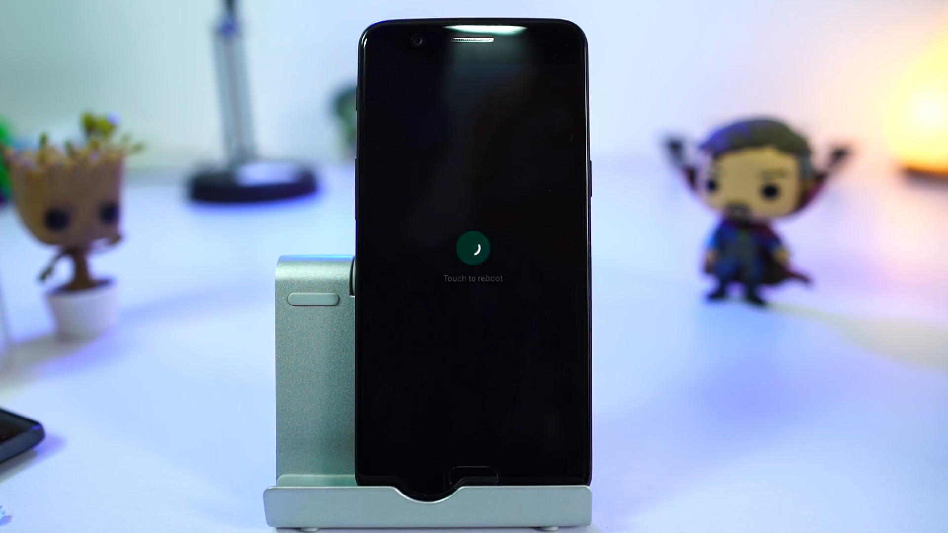